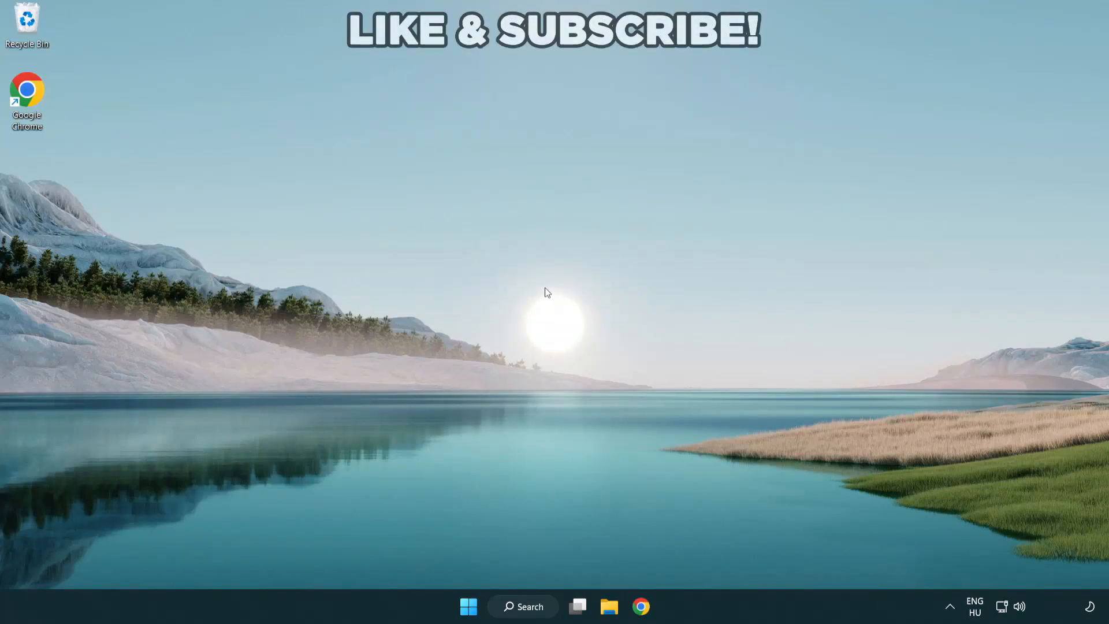
mouse_move(530, 598)
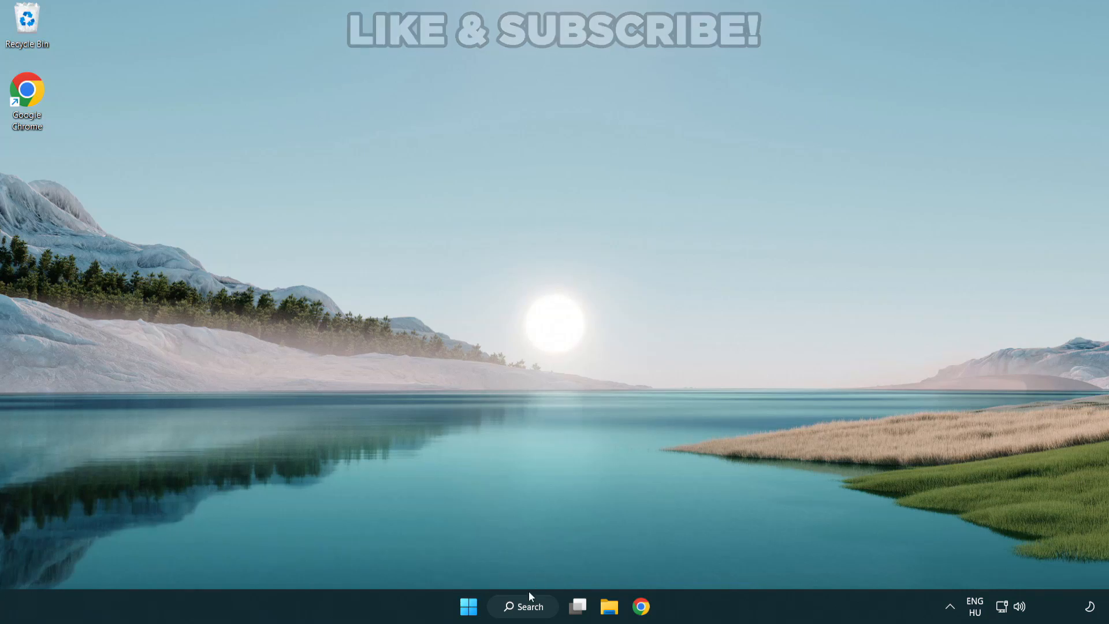
Search the taskbar for "device manager" so Device Manager shows as best match
left_click(522, 607)
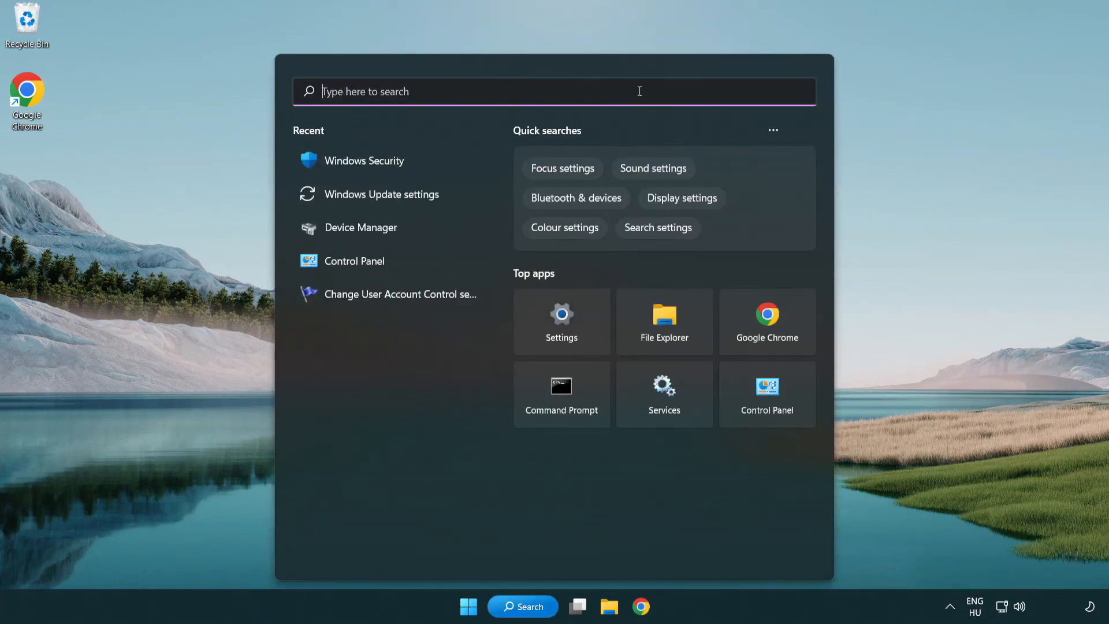
type("device manager")
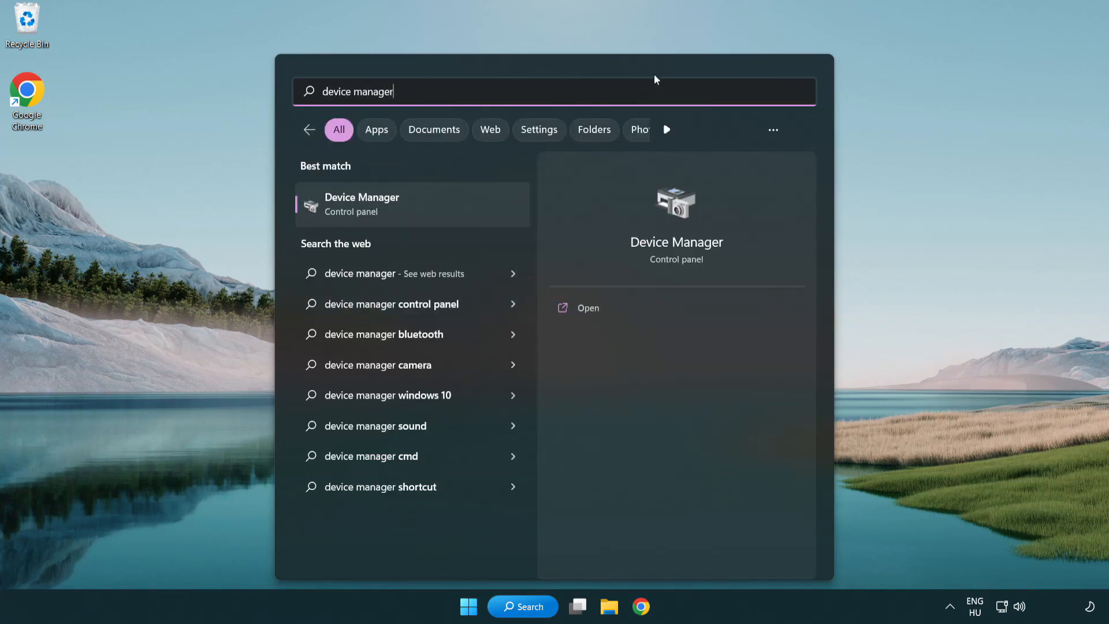
mouse_move(444, 213)
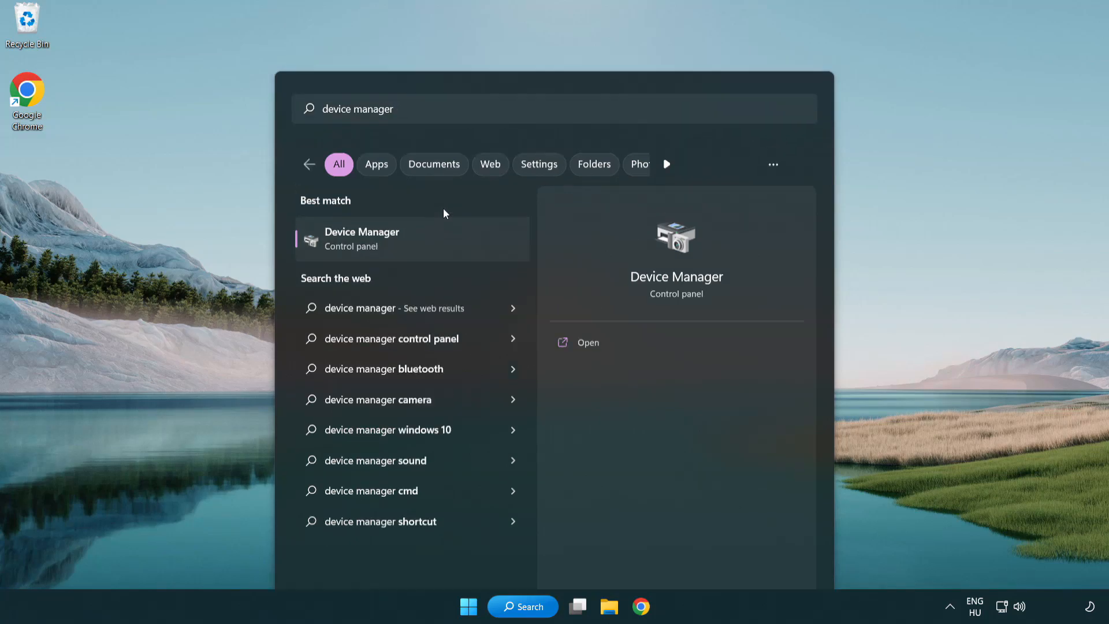
Launch Device Manager from the results and expand the Display adapters category
left_click(361, 238)
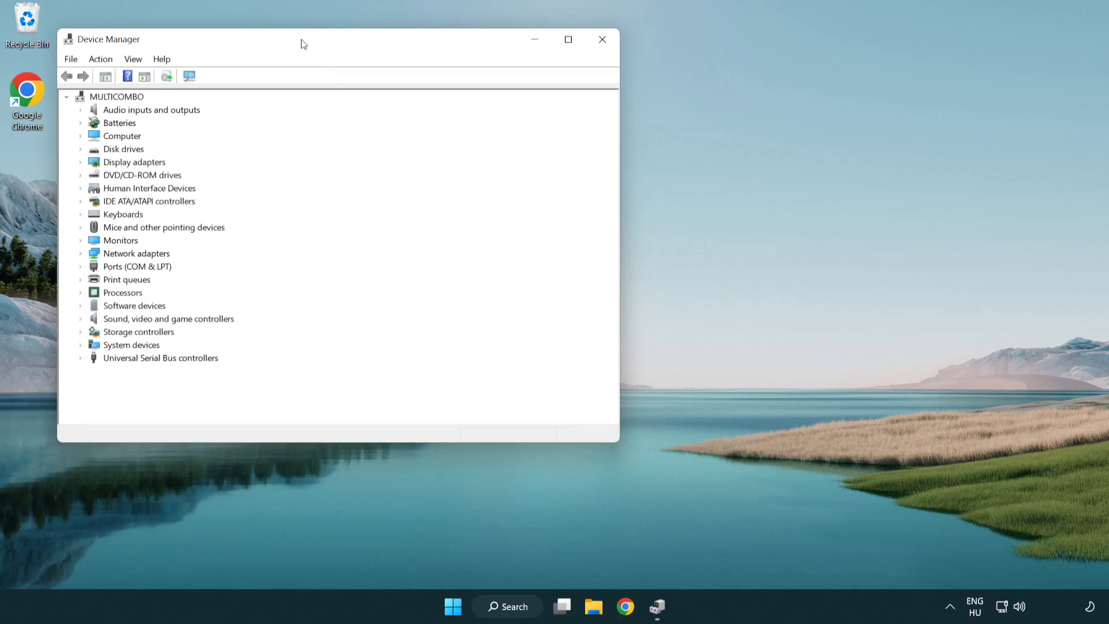
left_click_drag(301, 39, 522, 106)
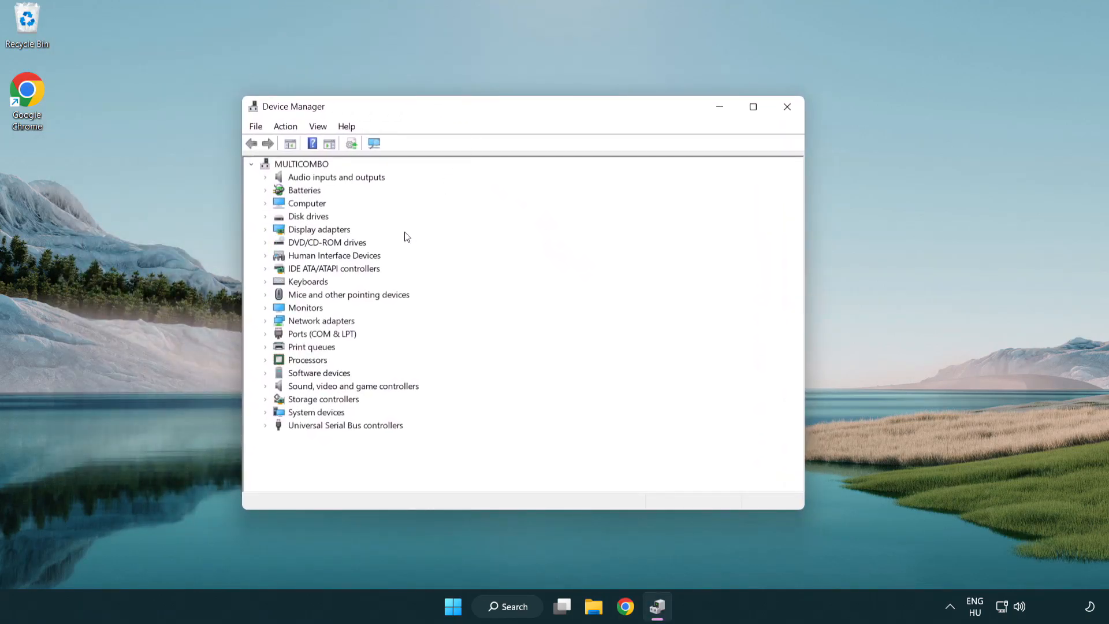
left_click(318, 229)
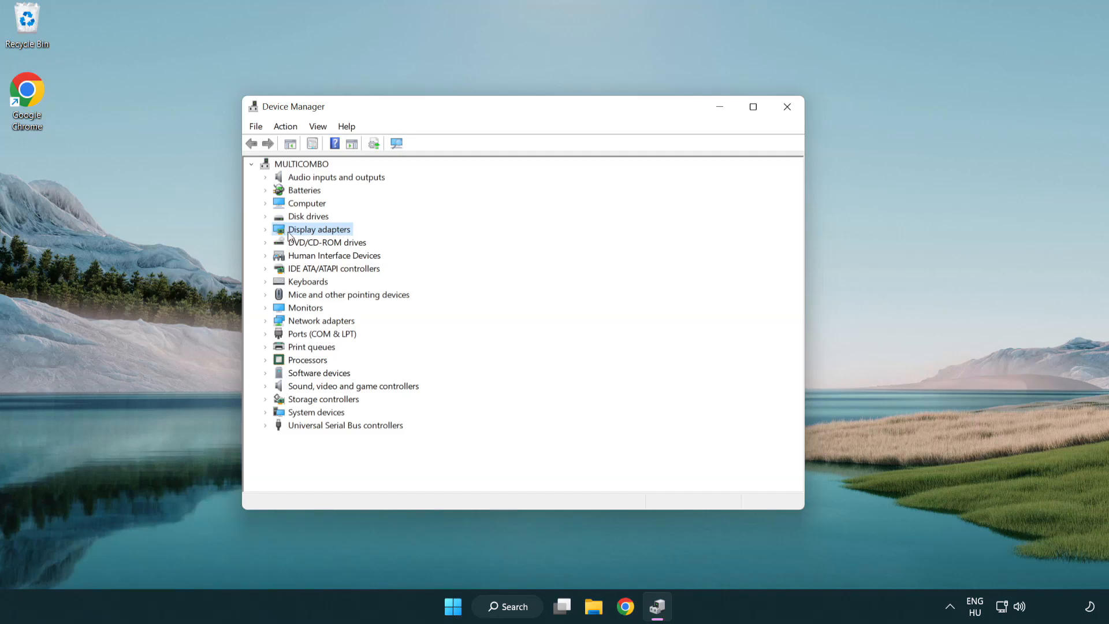
left_click(266, 229)
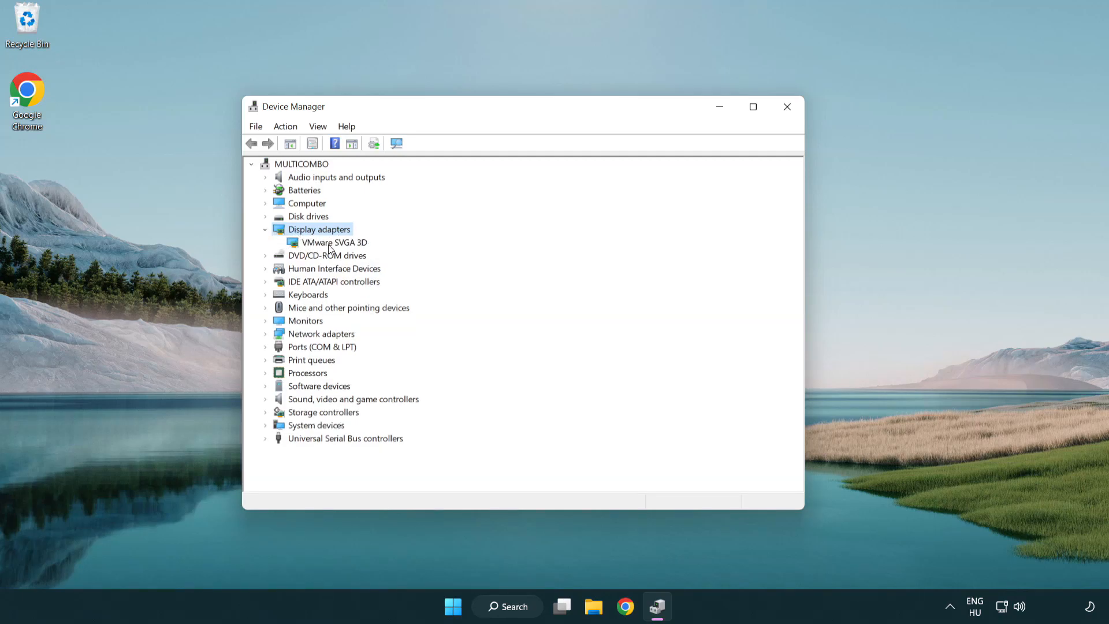
Start a driver update for the VMware SVGA 3D adapter from its context menu
left_click(332, 241)
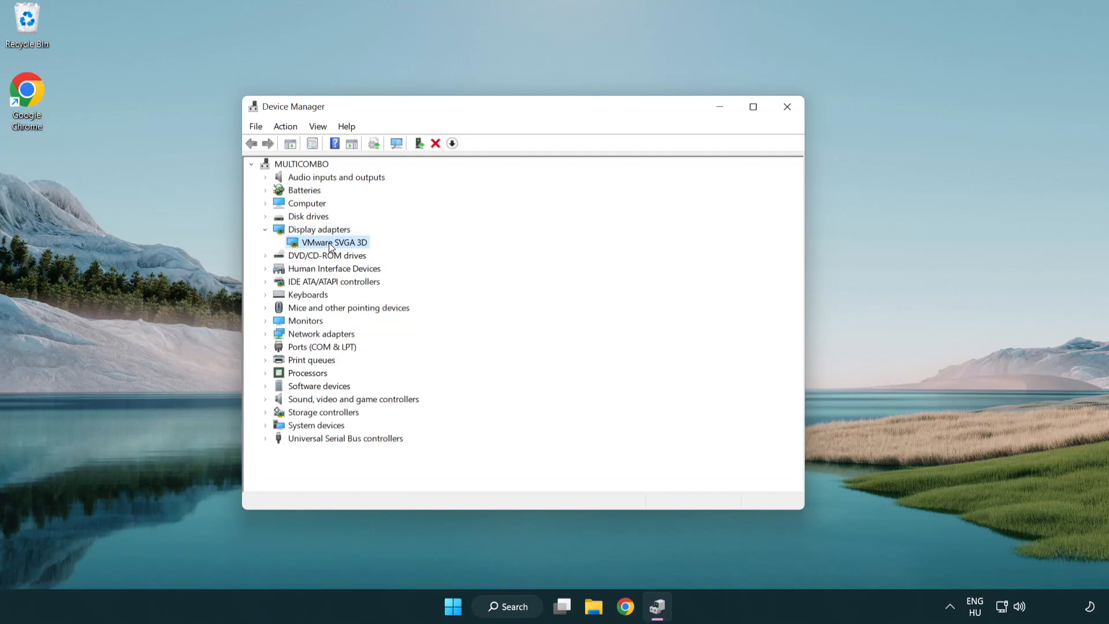
right_click(335, 242)
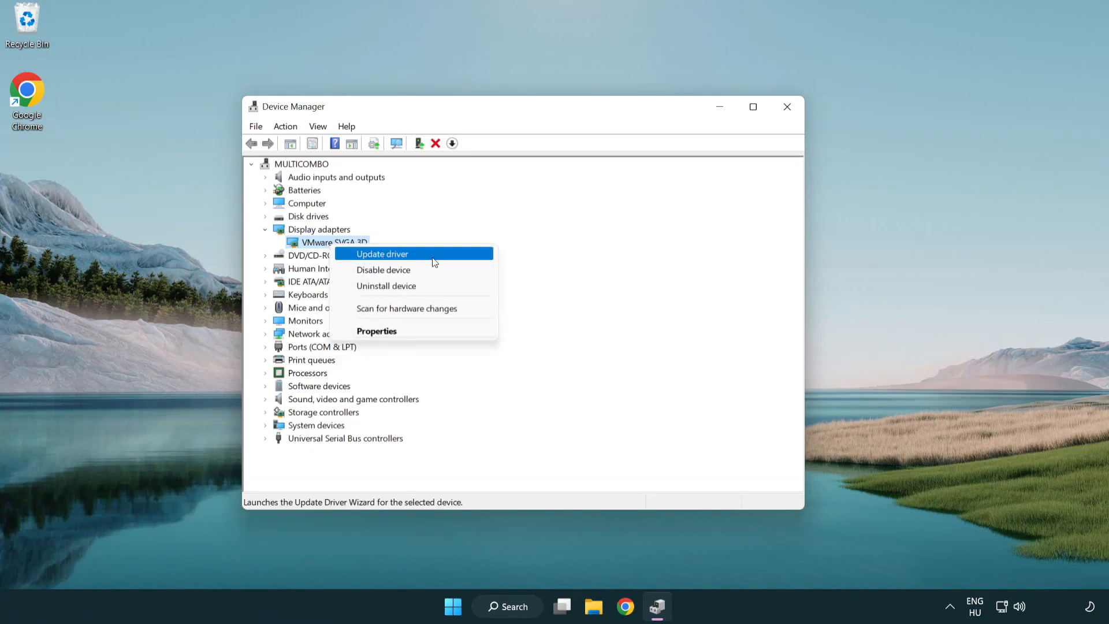
left_click(382, 254)
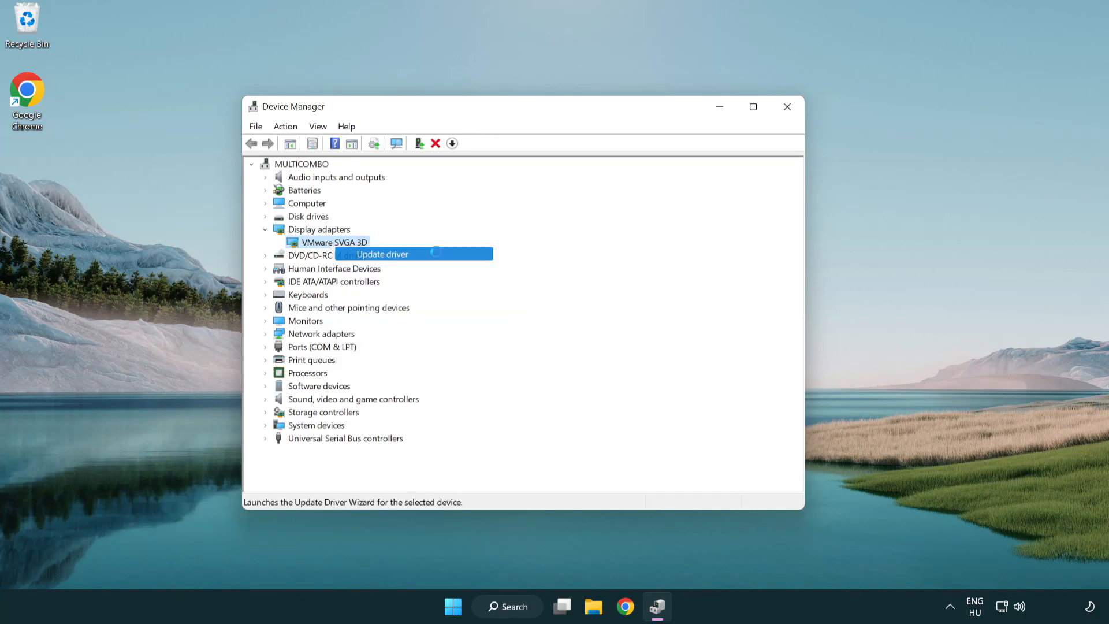
Search automatically for drivers, see the best VMware SVGA 3D driver is installed, and close the wizard
left_click(383, 254)
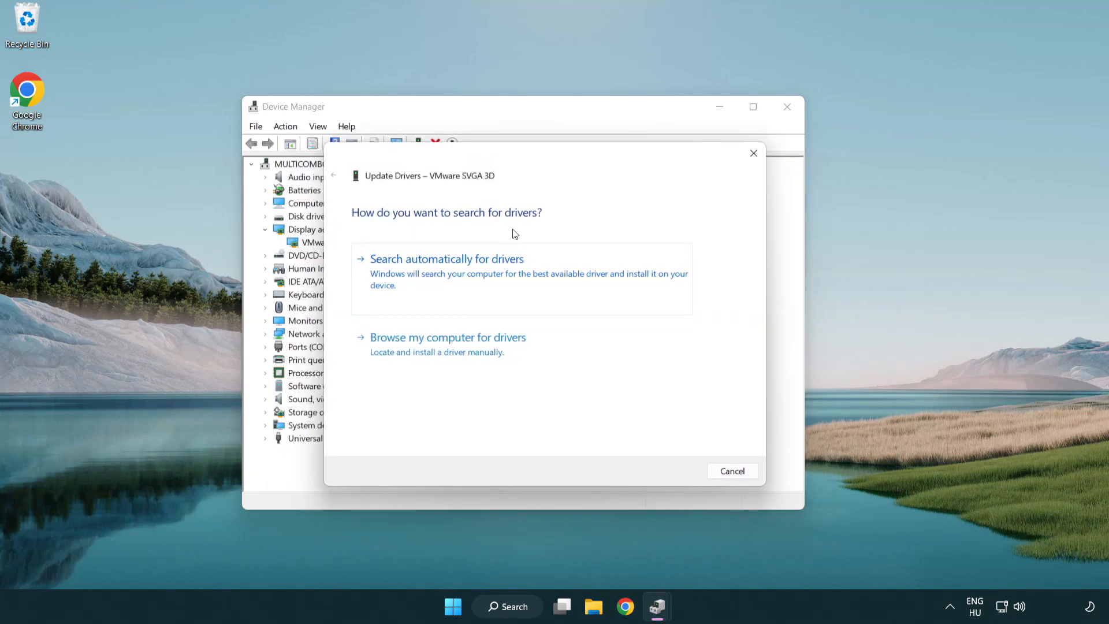
mouse_move(503, 276)
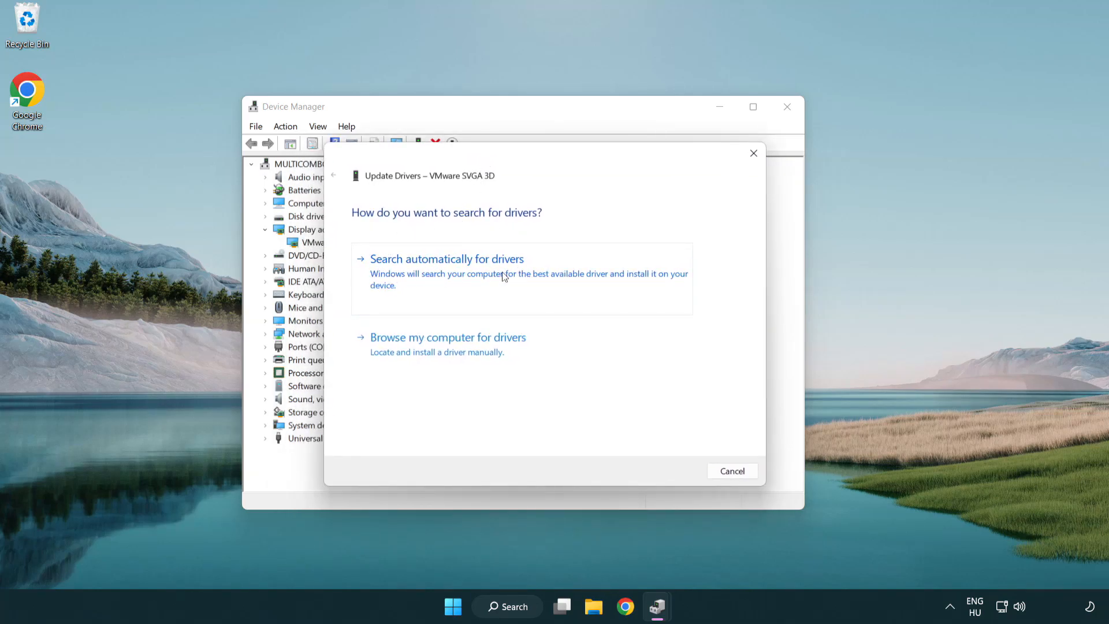
left_click(446, 257)
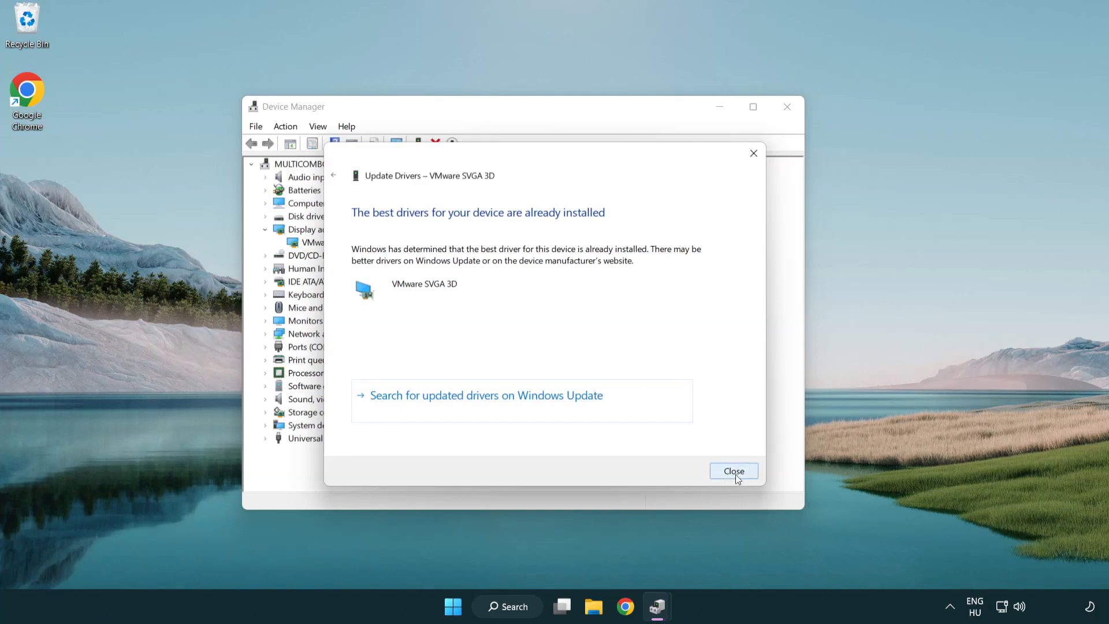
left_click(733, 471)
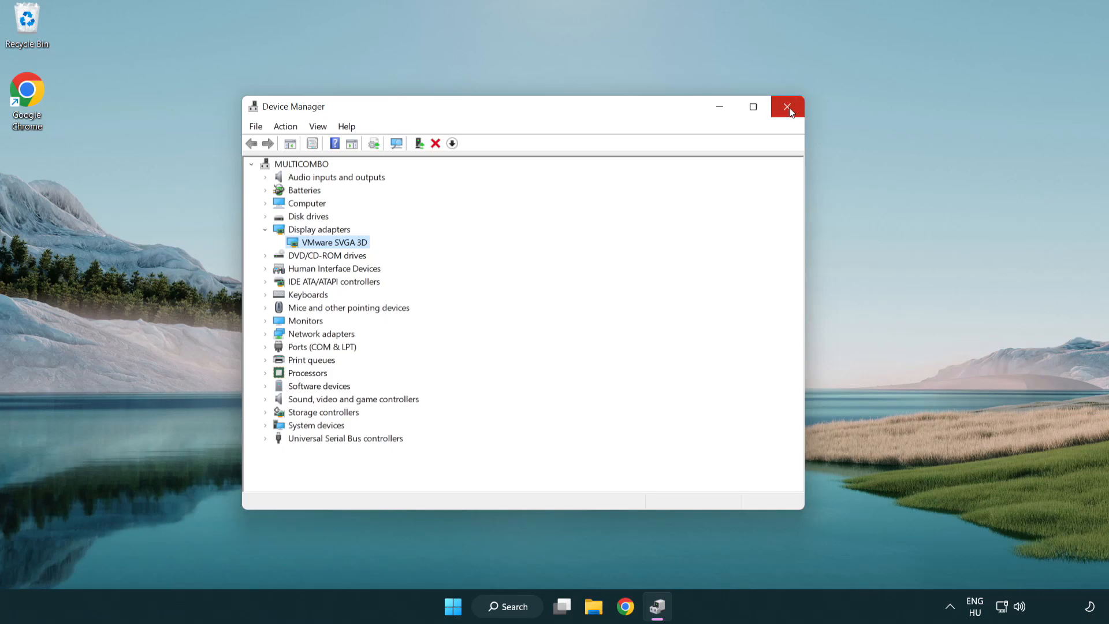
Close Device Manager and search the taskbar for "update" to find Windows Update settings
left_click(786, 106)
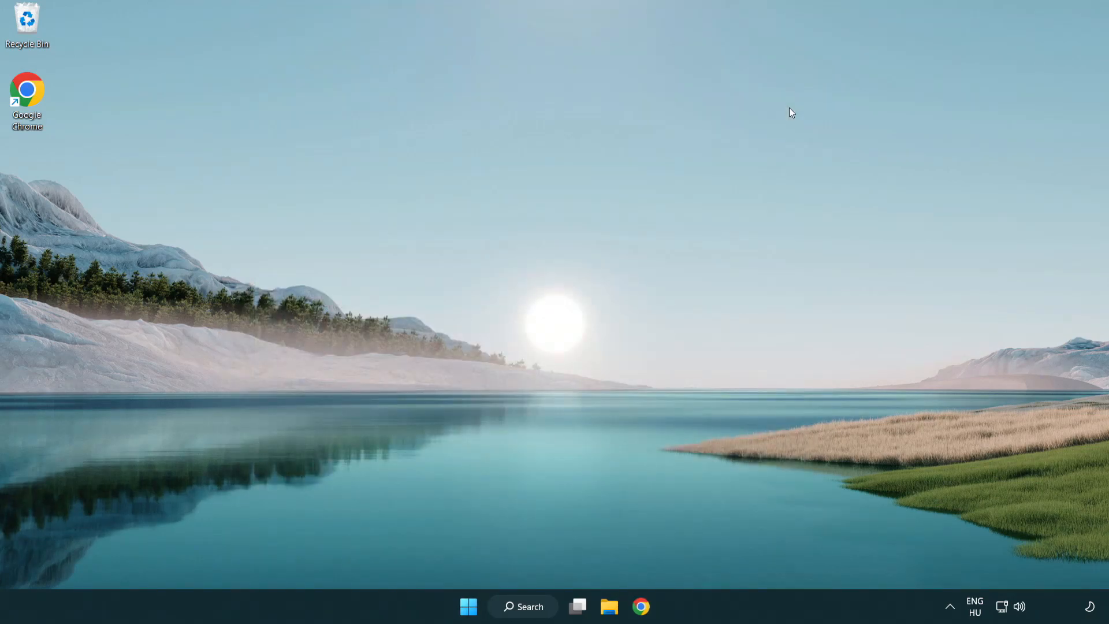
mouse_move(533, 600)
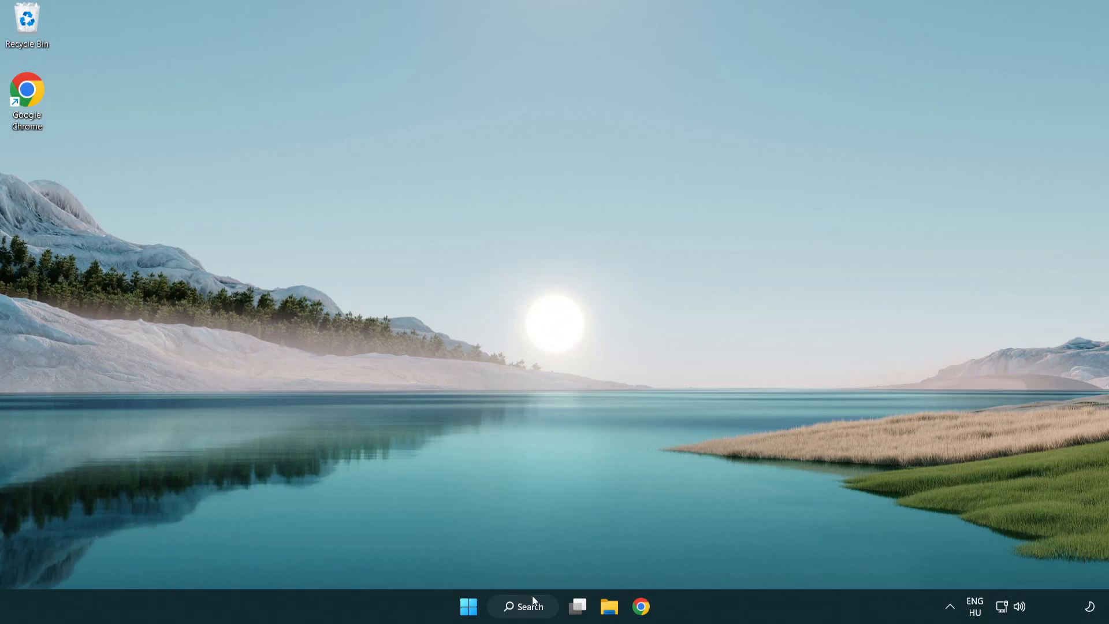
left_click(522, 607)
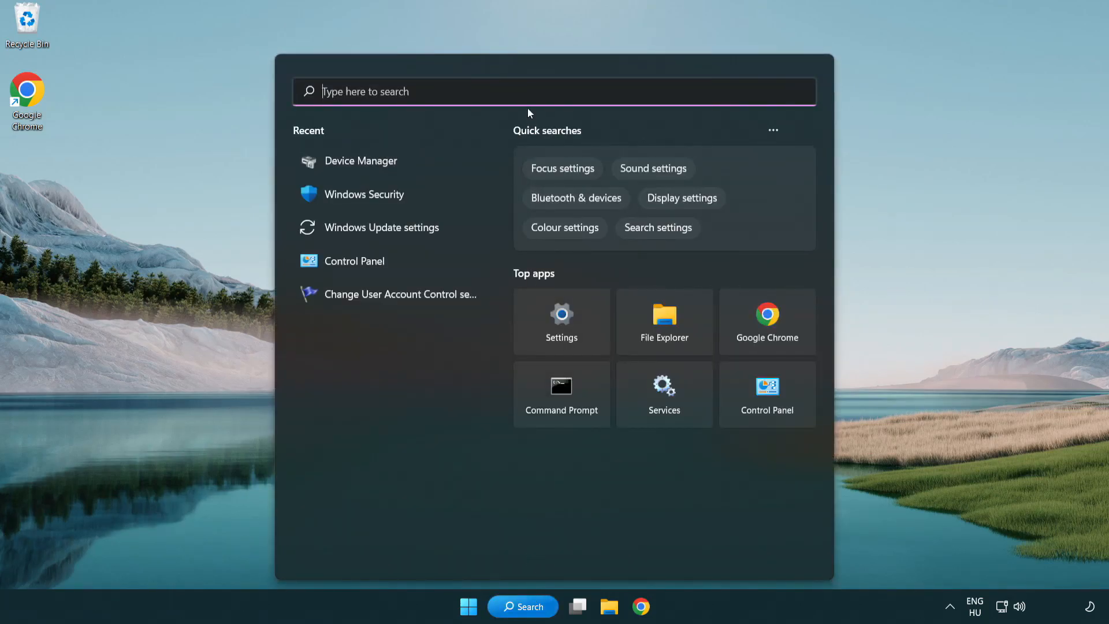
type("u")
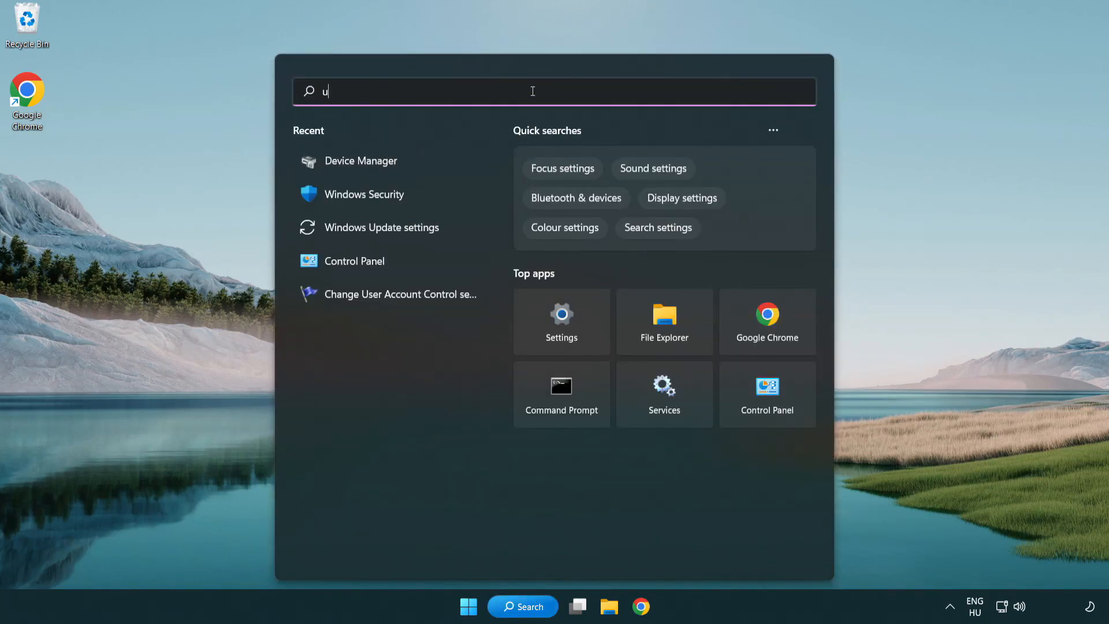
type("pdate")
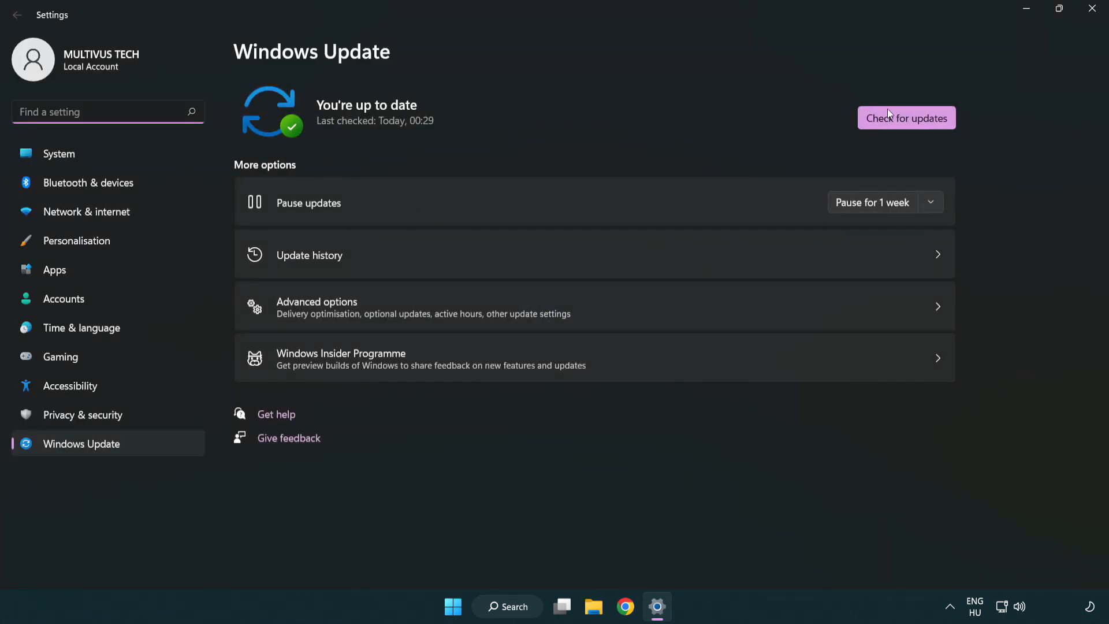
Run Check for updates on the Windows Update page
left_click(906, 118)
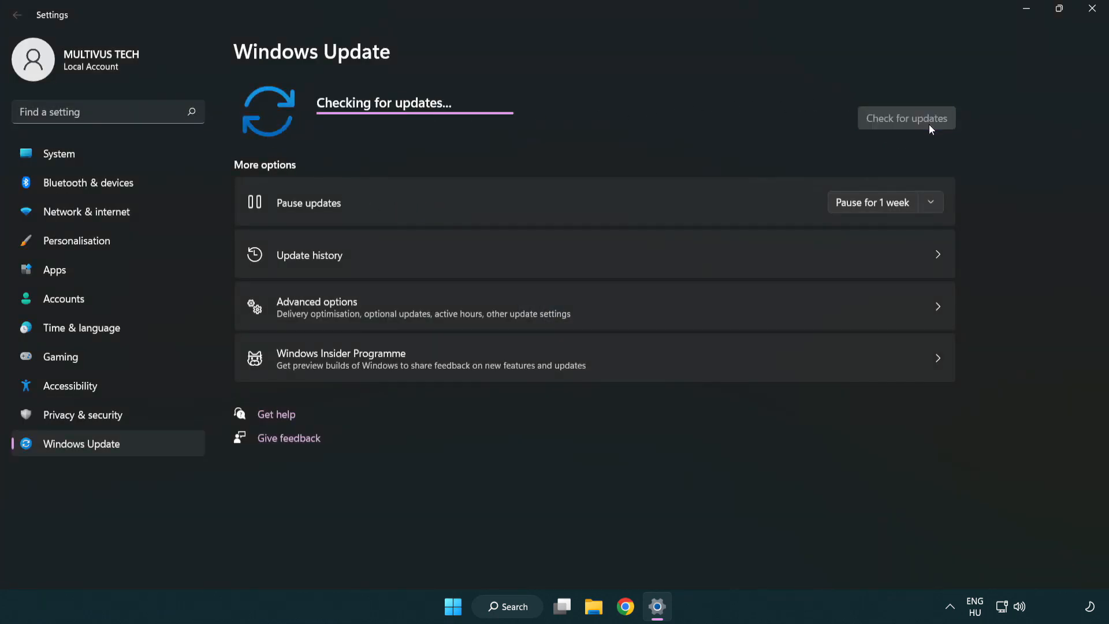
mouse_move(597, 147)
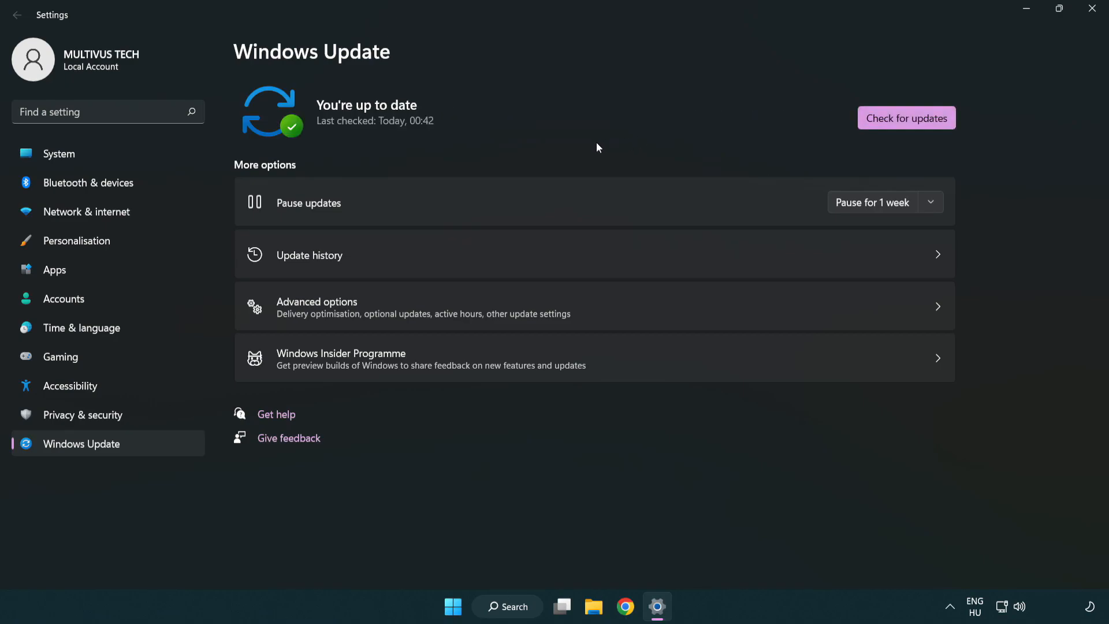
mouse_move(944, 73)
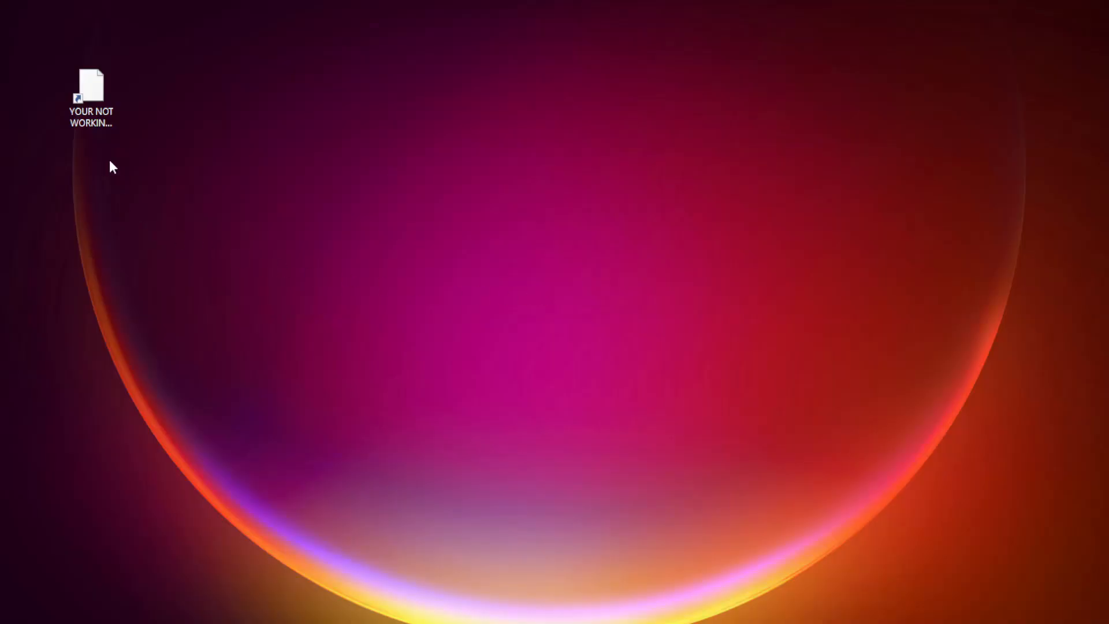
Bring up Properties for the "YOUR NOT WORKING APP" desktop shortcut
right_click(90, 93)
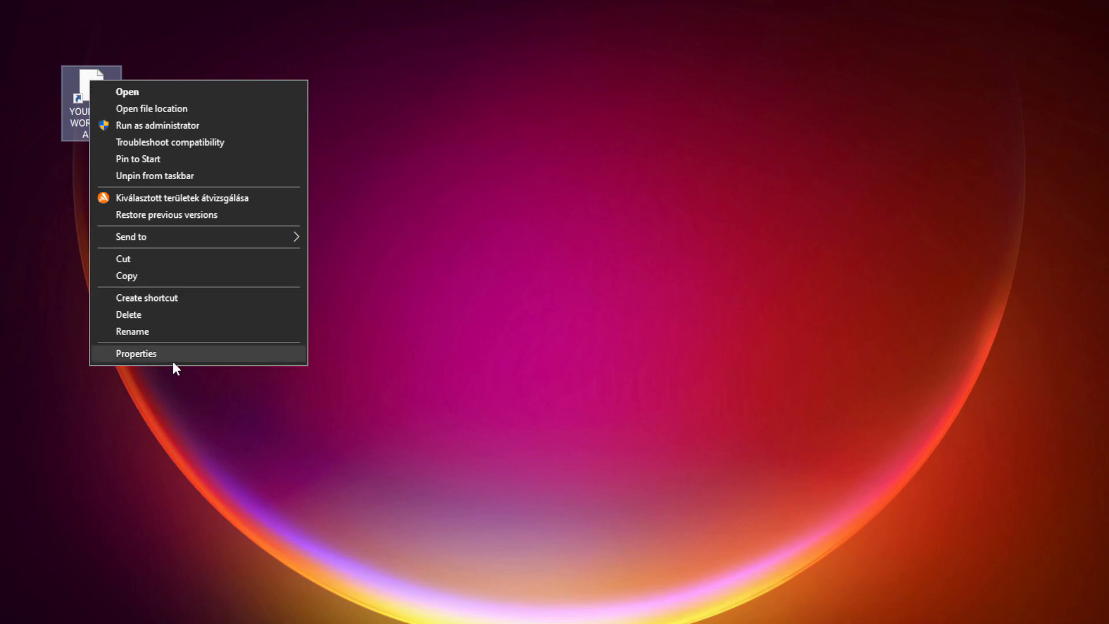
mouse_move(223, 357)
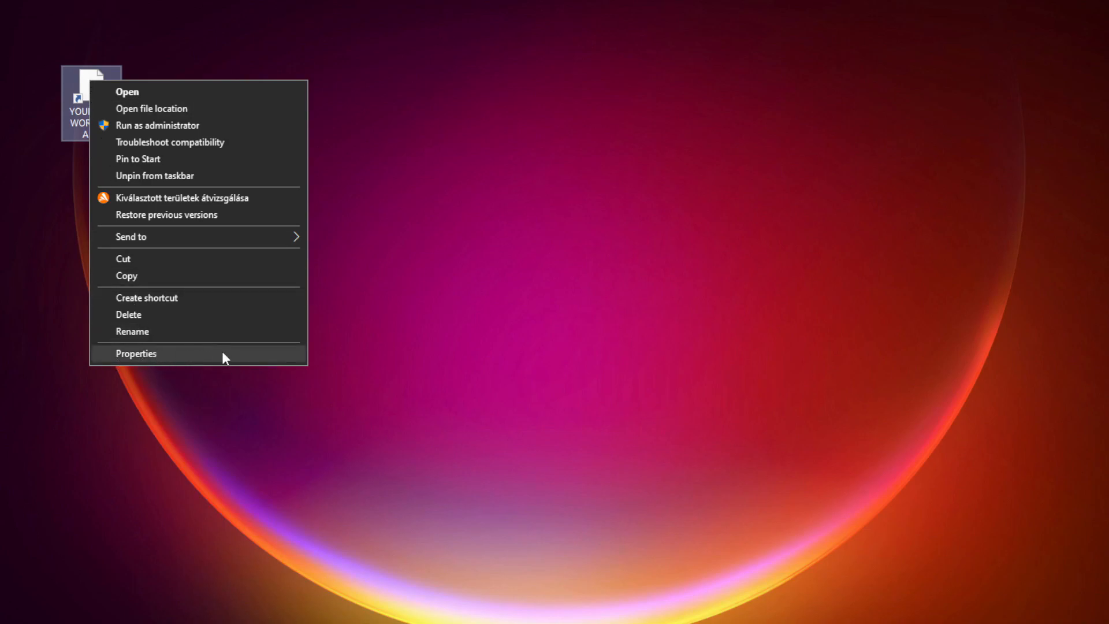
left_click(135, 353)
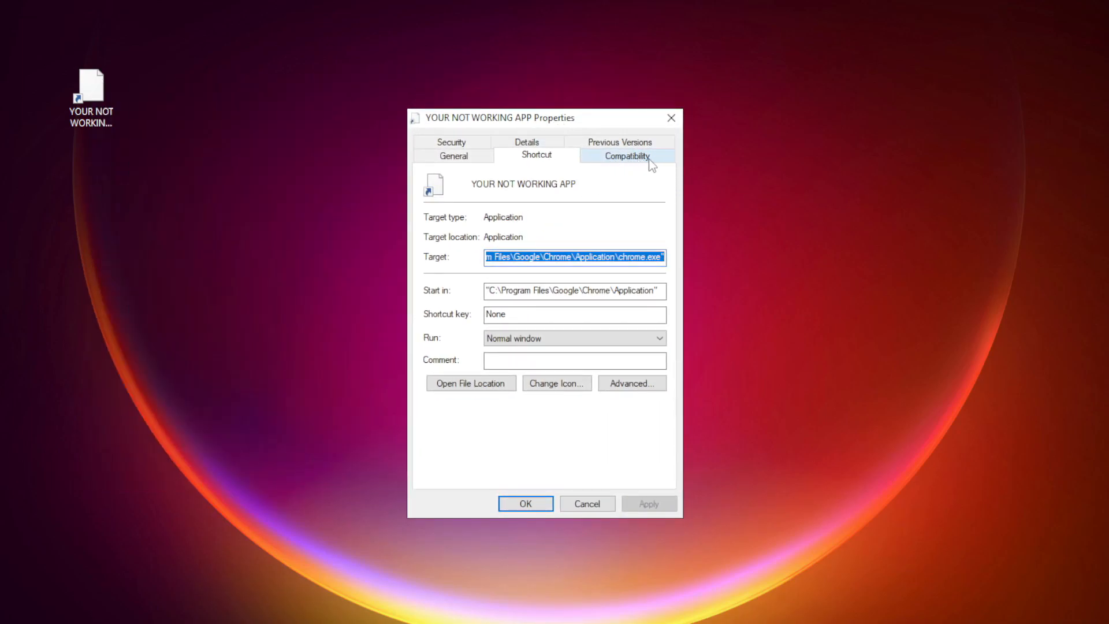
On Compatibility, enable Windows 8 compatibility mode and disable fullscreen optimizations
left_click(625, 154)
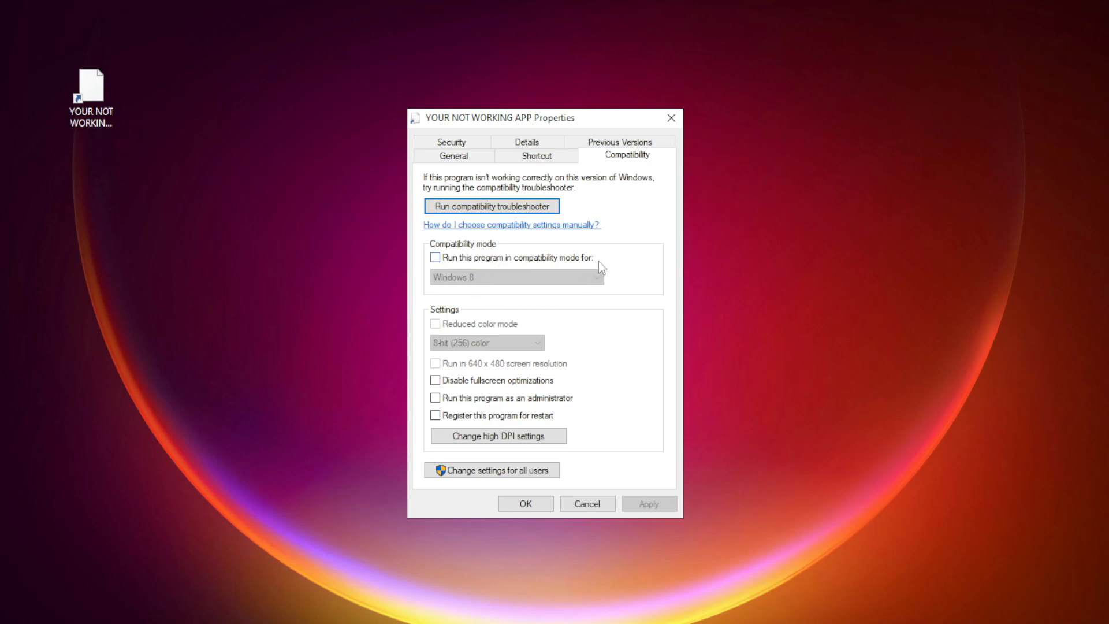
left_click(436, 258)
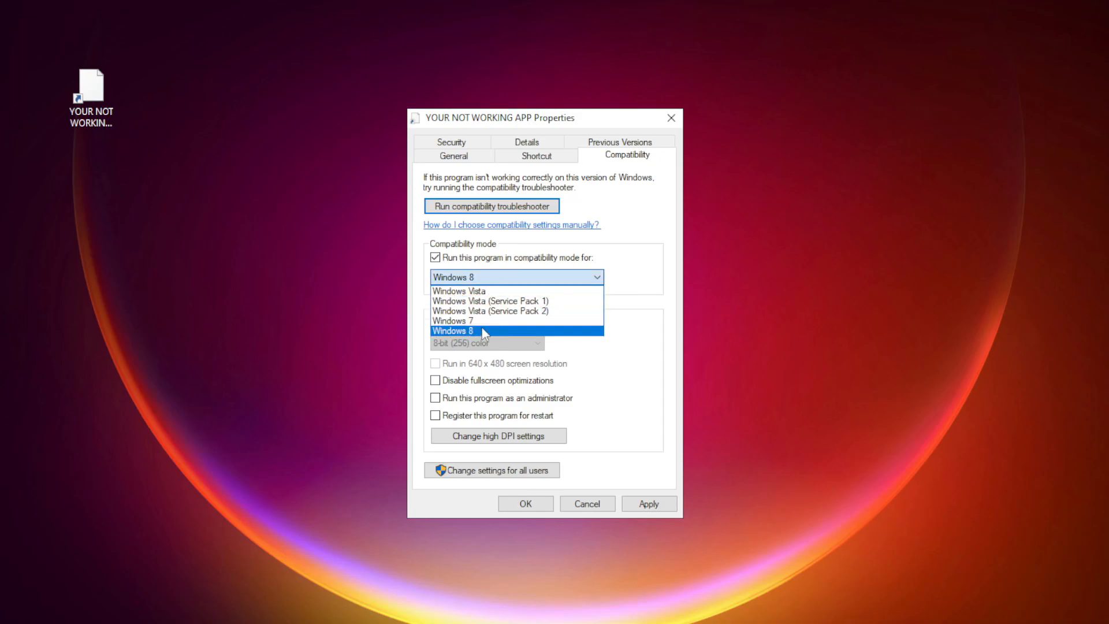
left_click(452, 331)
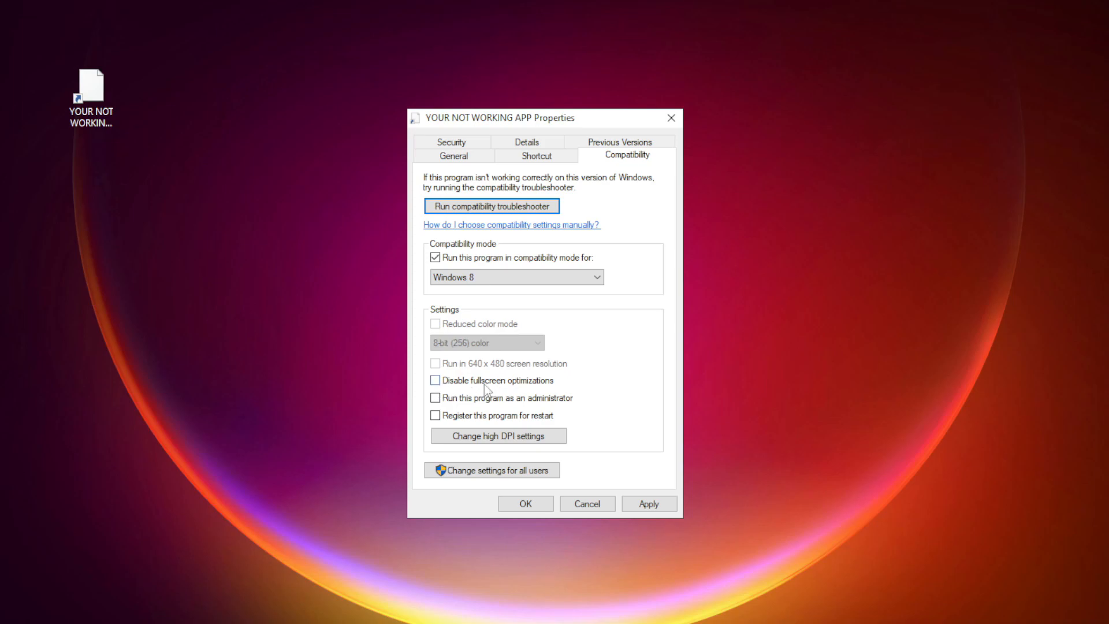
left_click(436, 380)
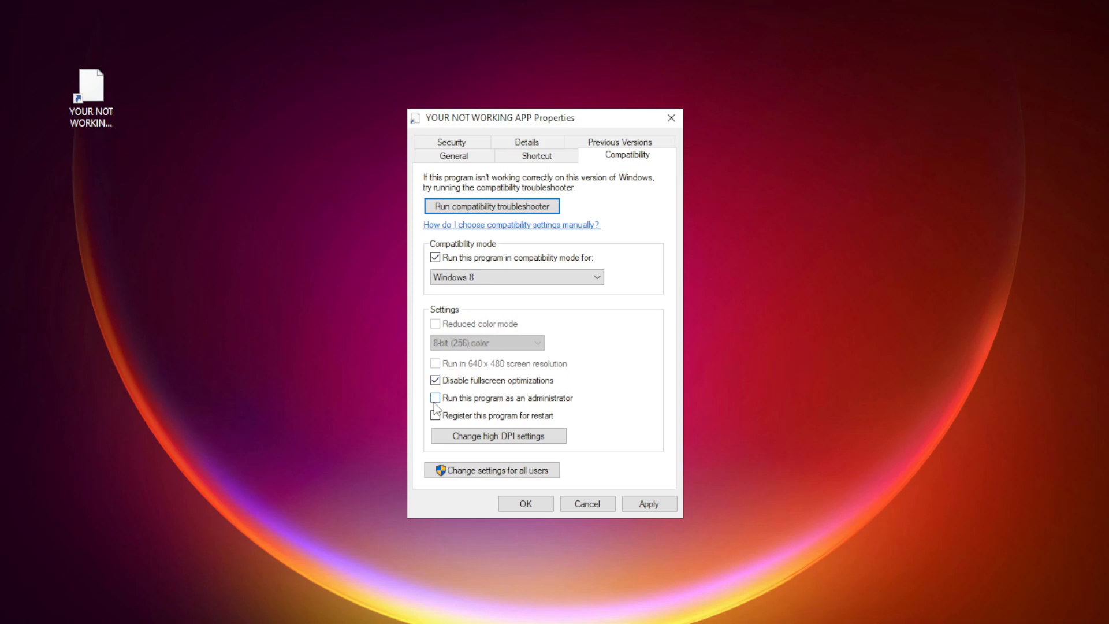
Enable Run as administrator and save the shortcut's compatibility settings with OK
left_click(436, 398)
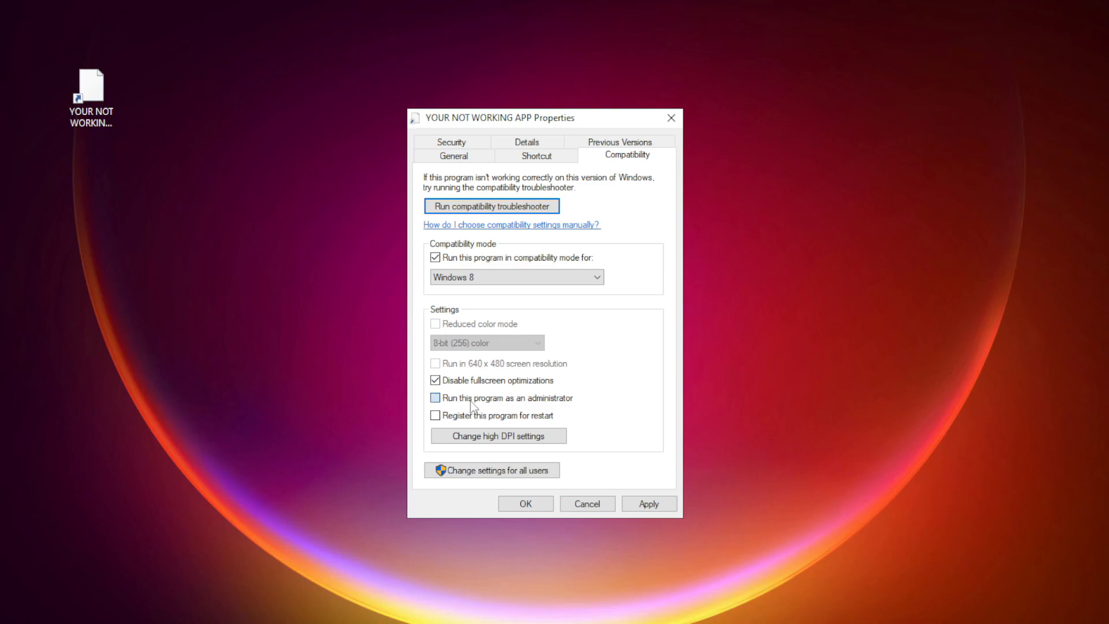
left_click(435, 398)
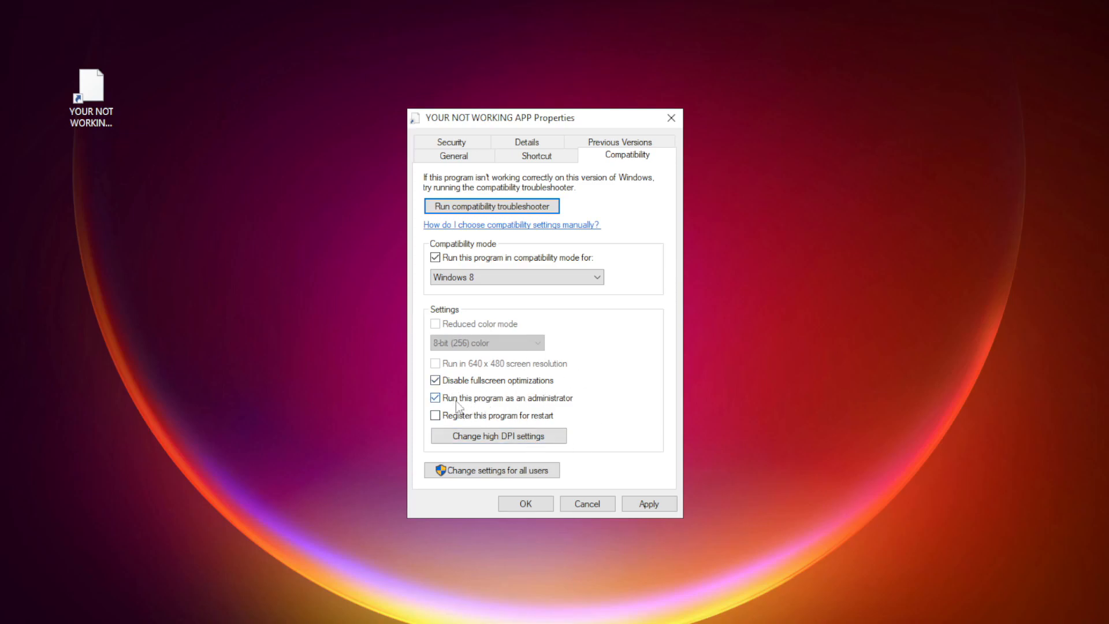
left_click(648, 504)
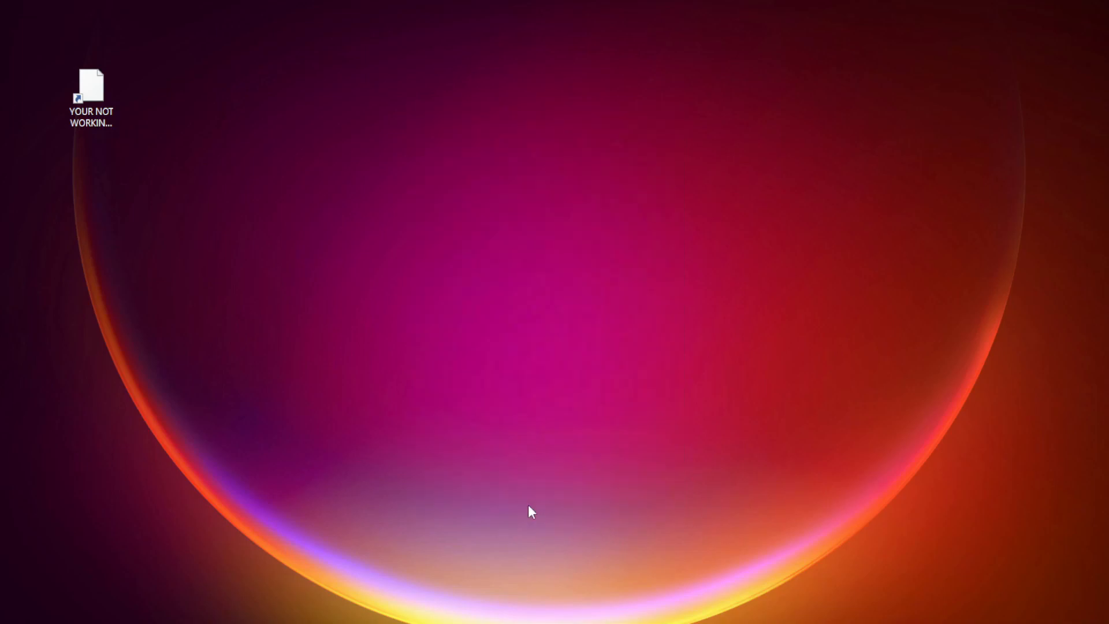
left_click(90, 97)
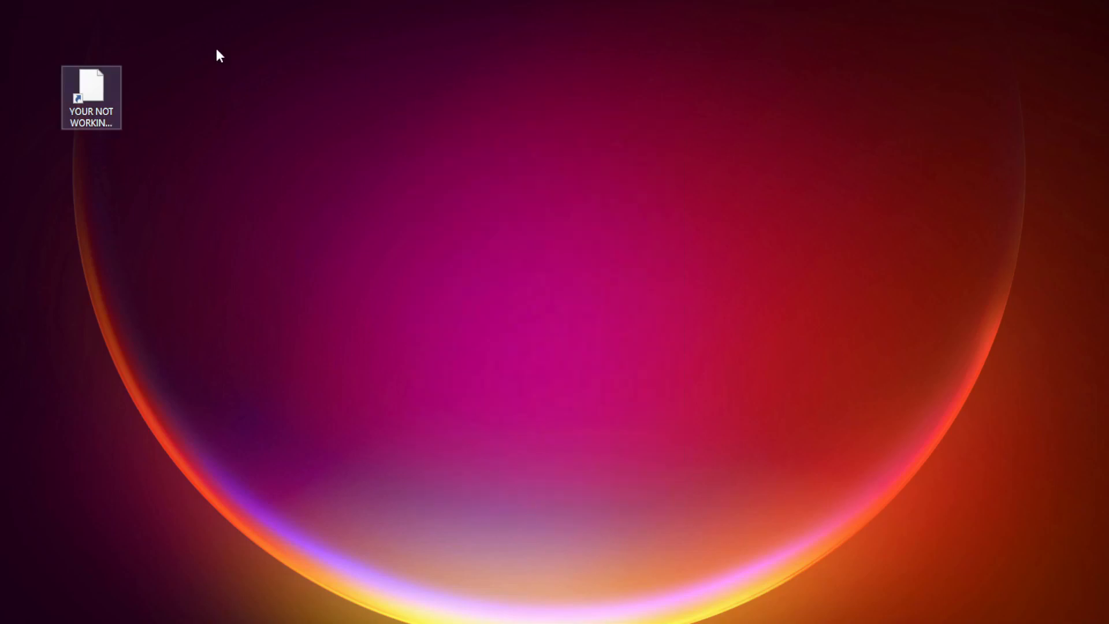
left_click(90, 97)
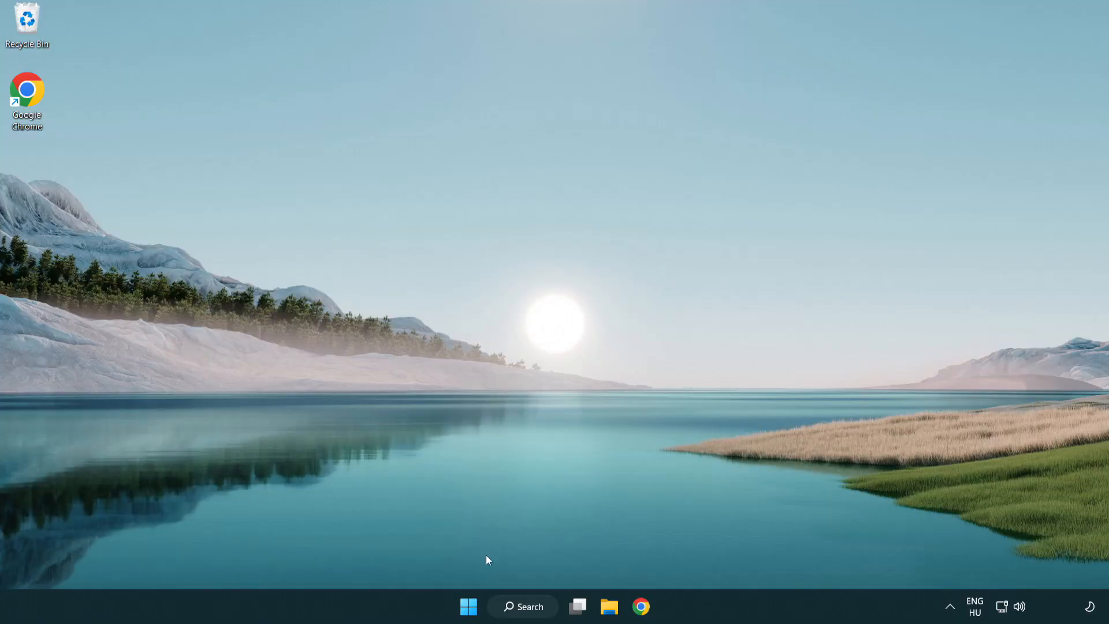
Bring up the Start button's quick-access menu to reach Task Manager
right_click(468, 606)
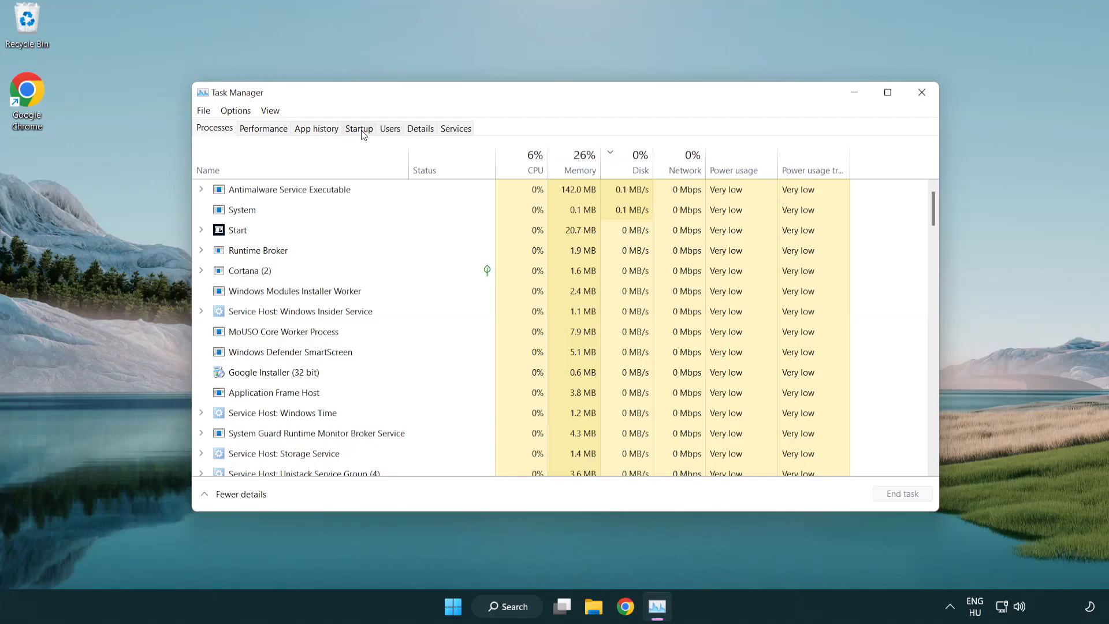
In the Startup list, disable Terminal, Phone Link and Cortana from launching at startup
left_click(358, 128)
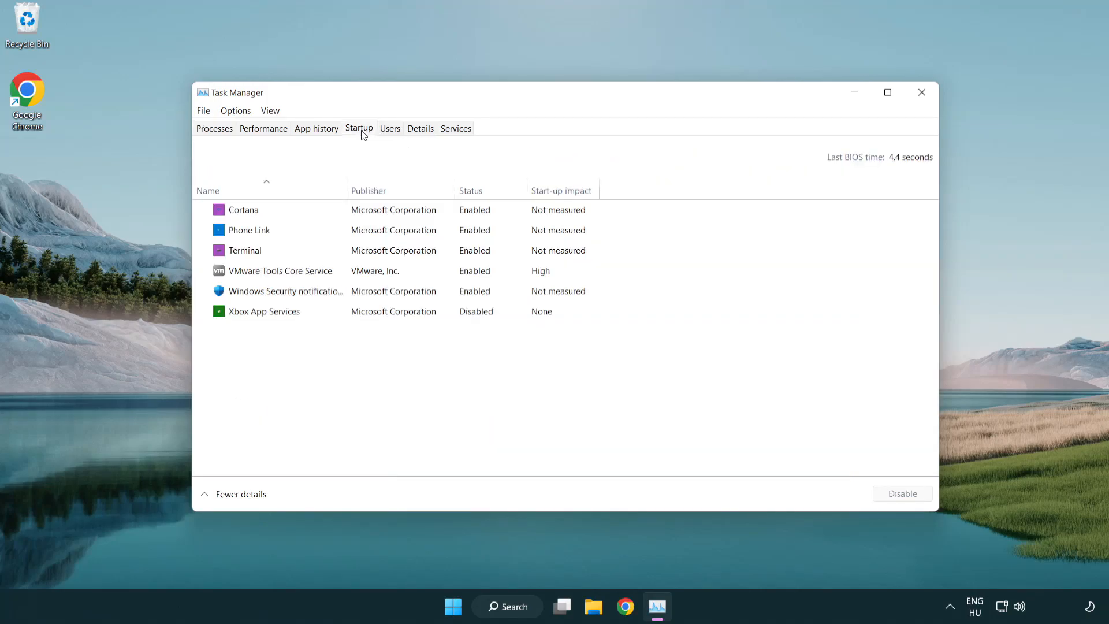
left_click(244, 210)
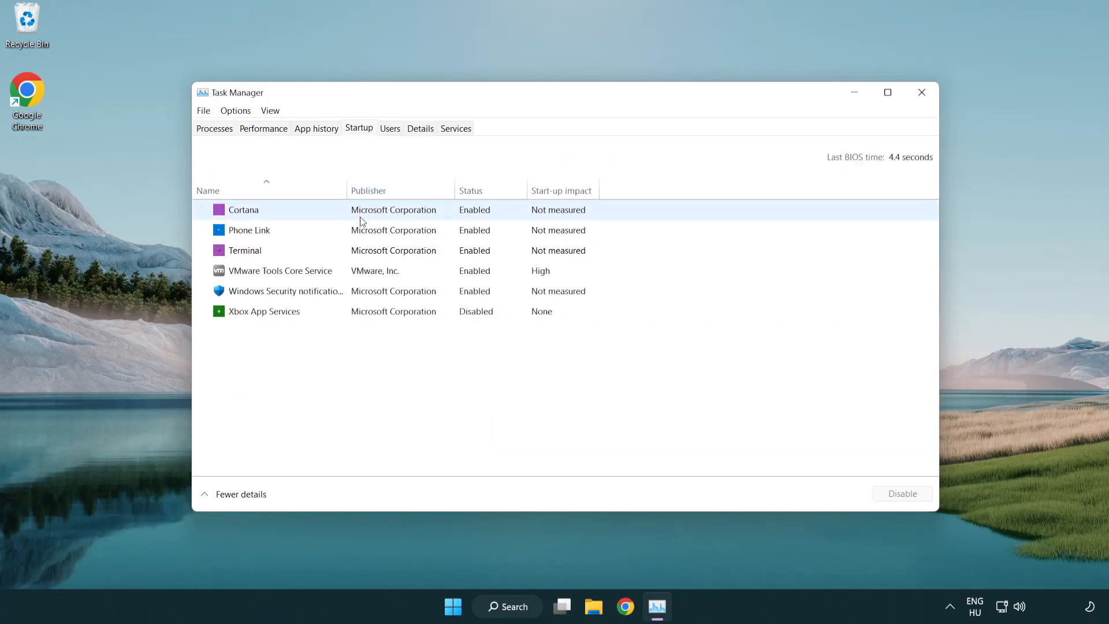
left_click(245, 251)
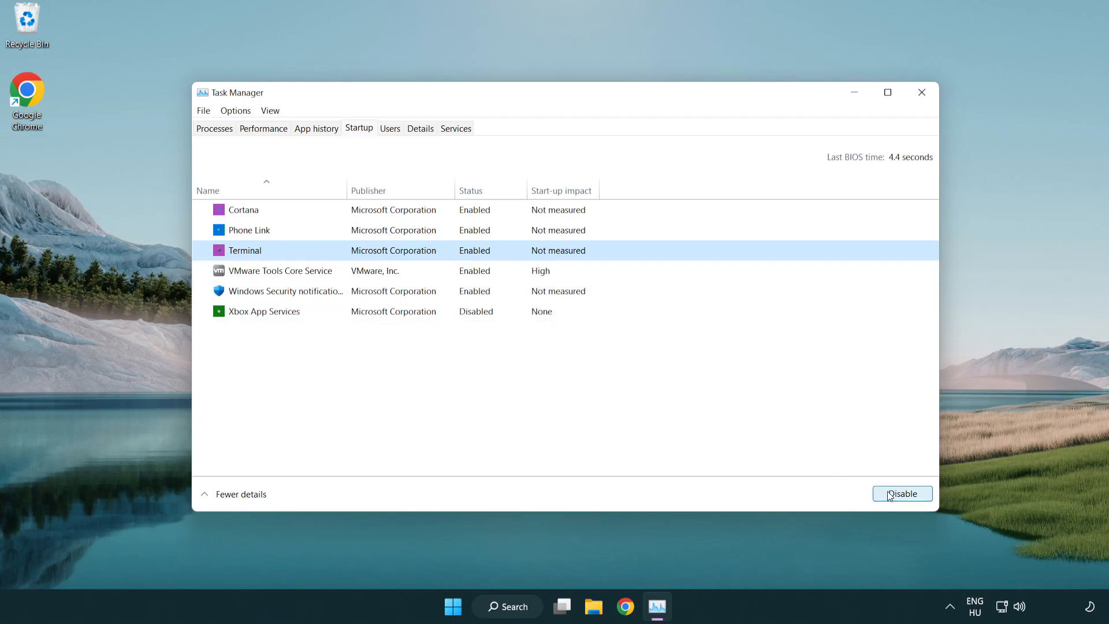
left_click(902, 493)
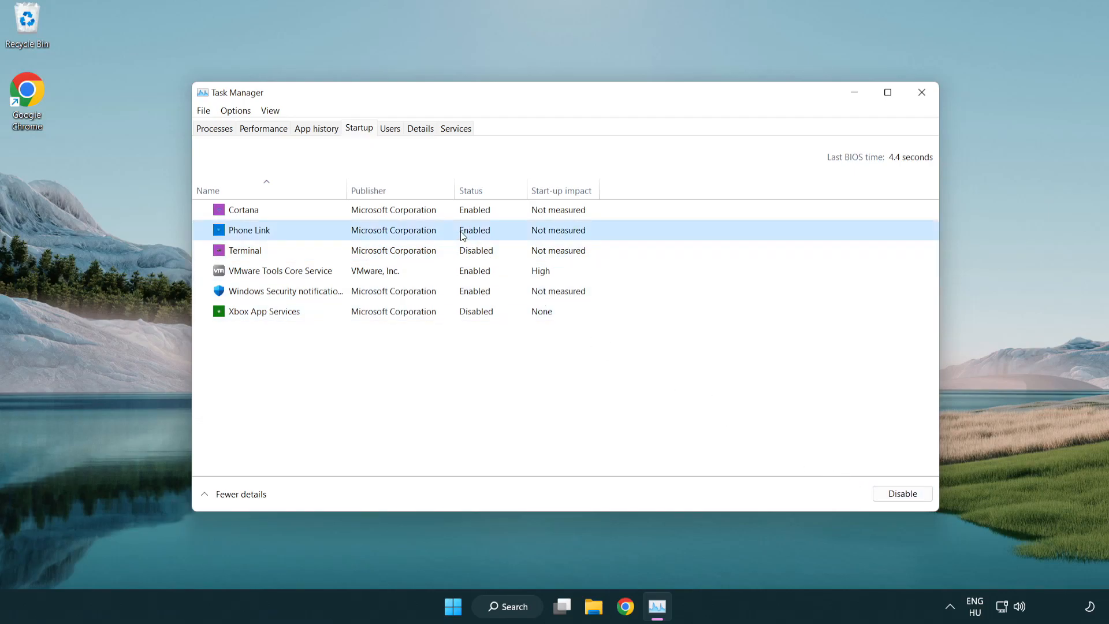
left_click(903, 493)
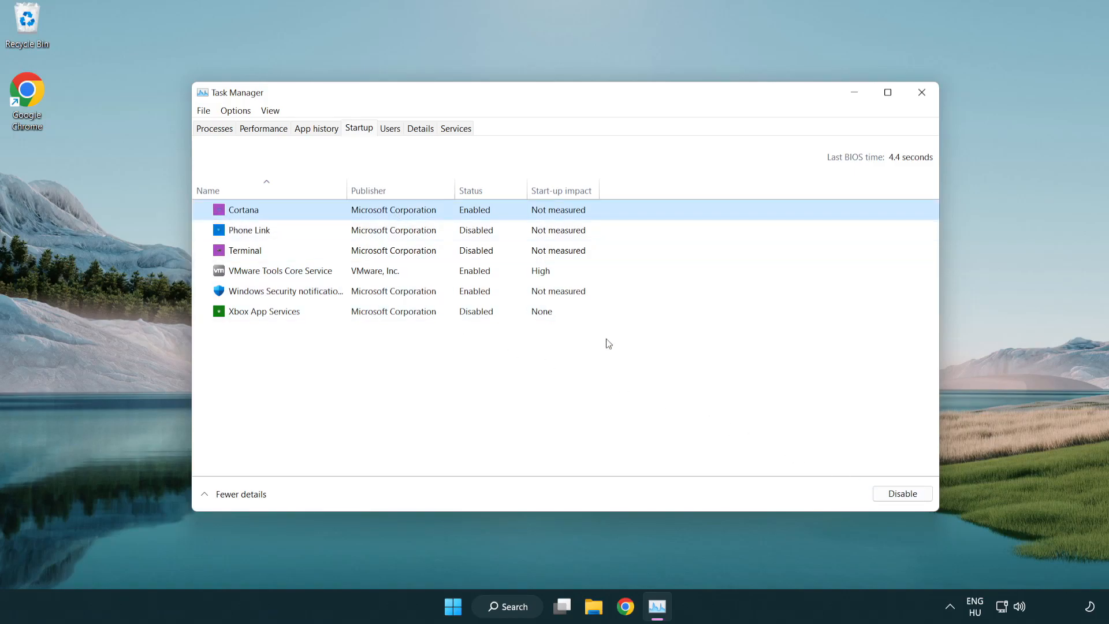
left_click(902, 493)
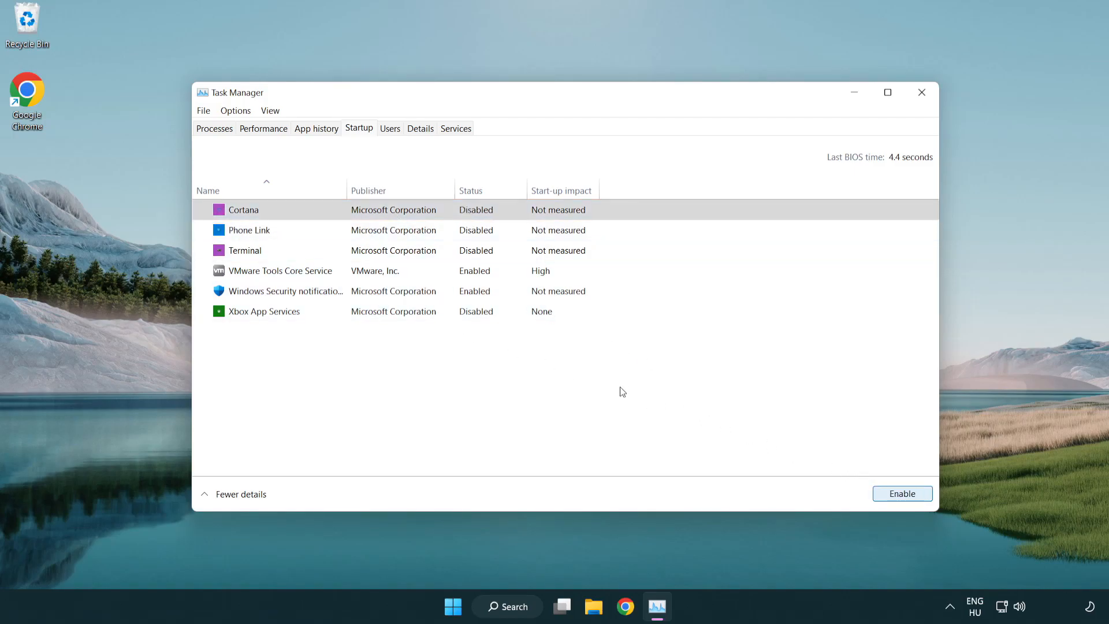
Disable the Windows Security notifications startup entry and close Task Manager
left_click(318, 292)
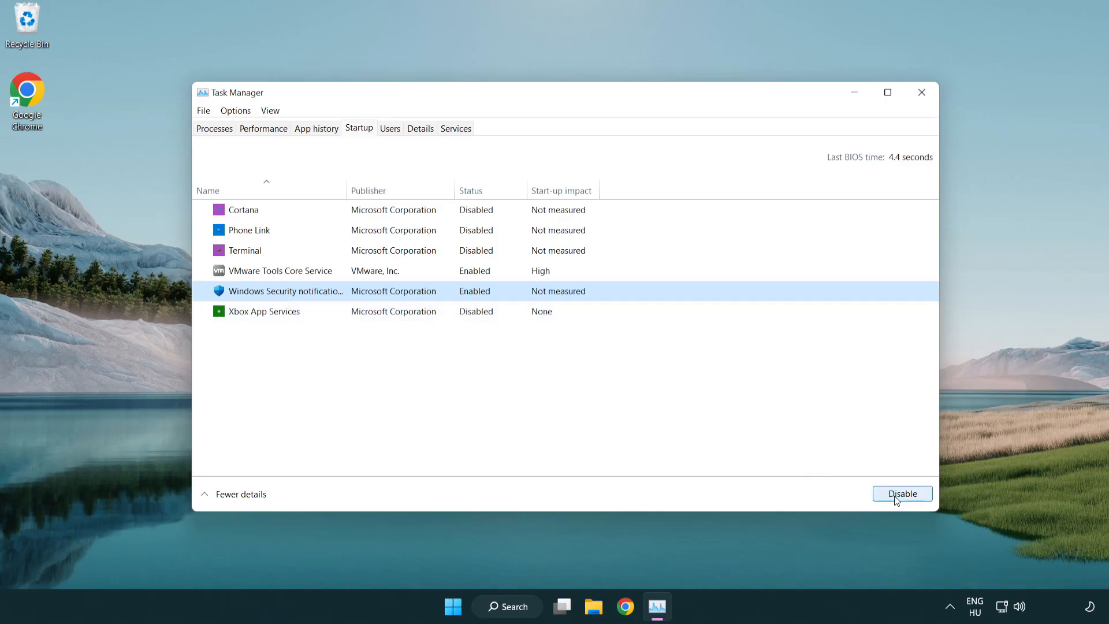
left_click(901, 493)
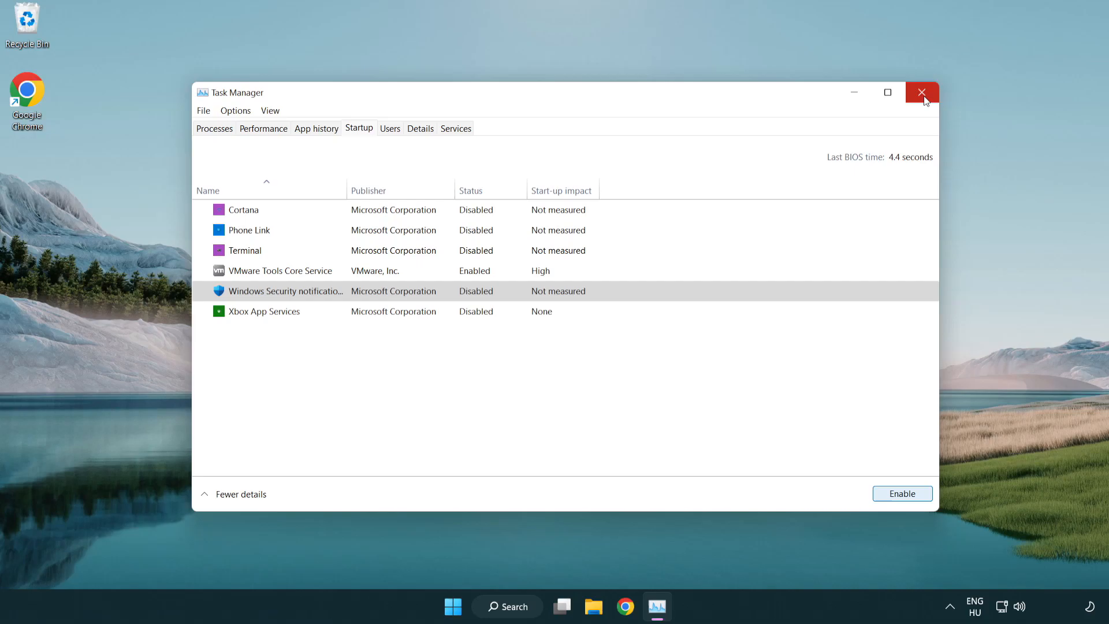
left_click(922, 92)
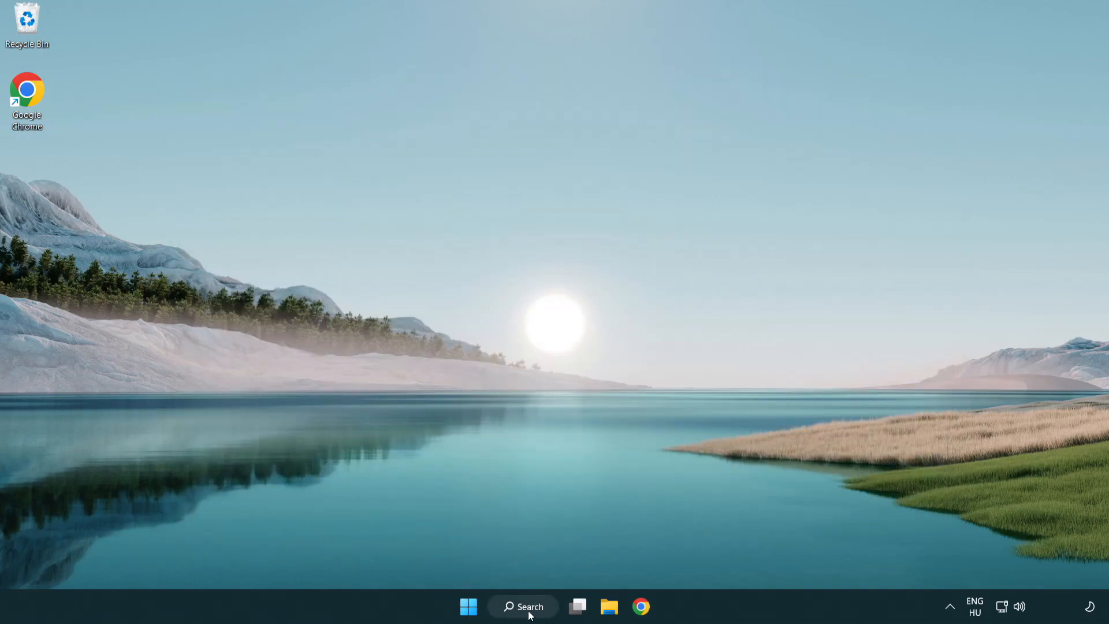
Search the taskbar for "secu" to find Windows Security
left_click(522, 606)
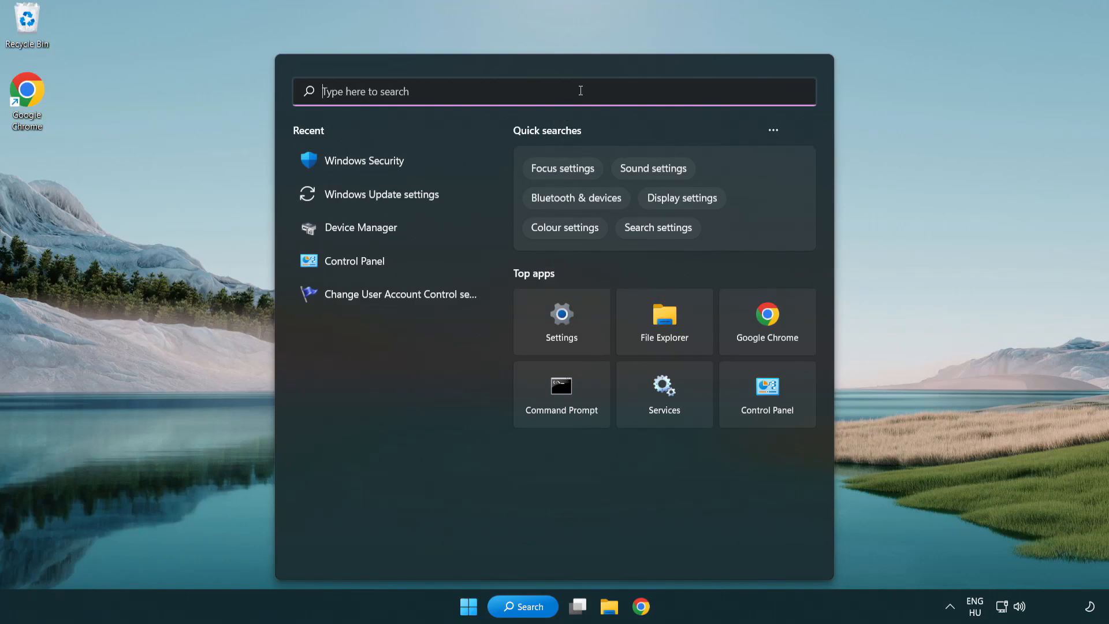
type("secu")
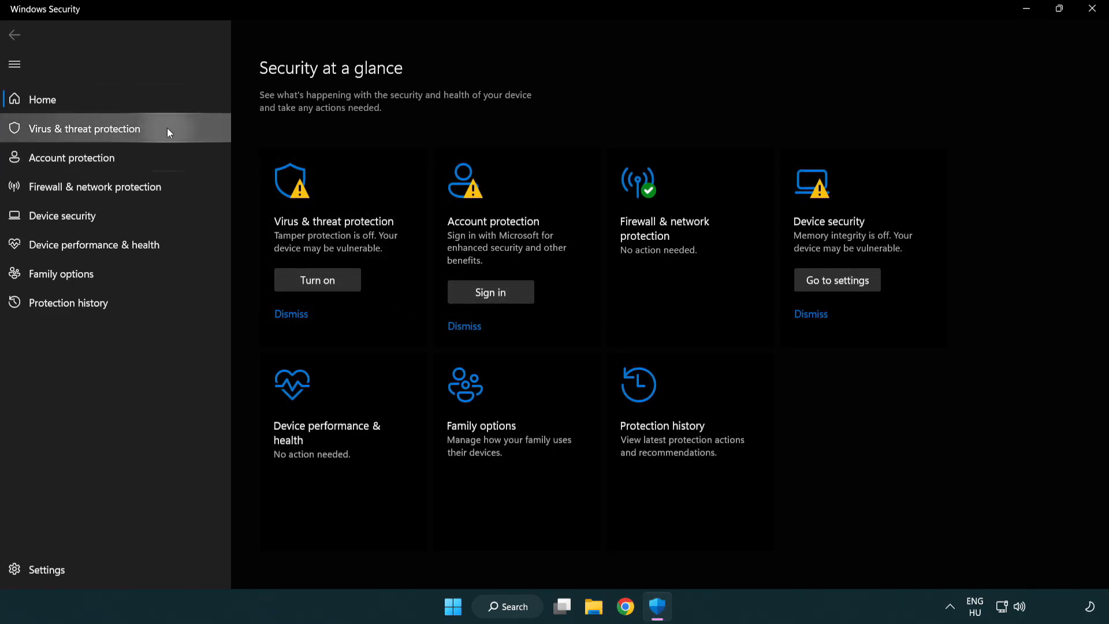
Go to Virus & threat protection settings and reach the Defender exclusions page
left_click(83, 128)
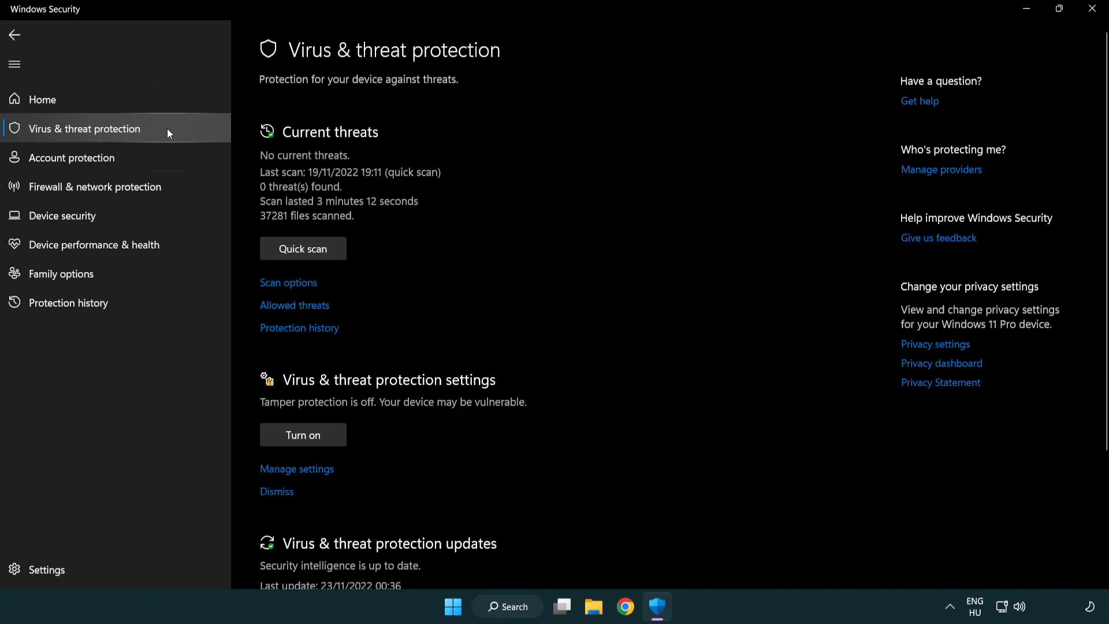
scroll("down", 3)
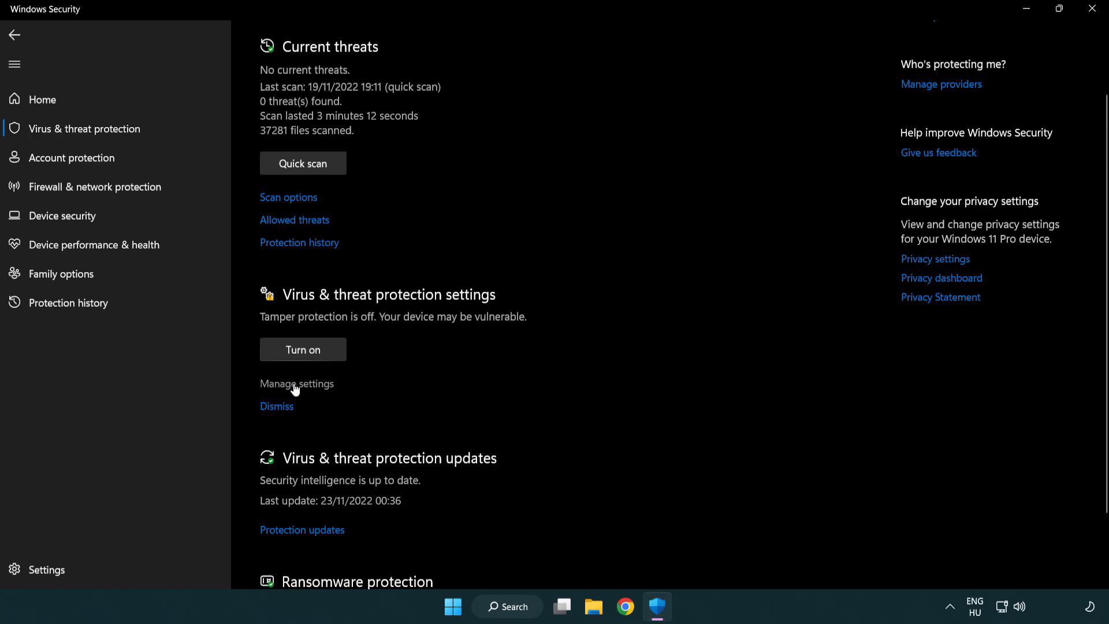
left_click(297, 384)
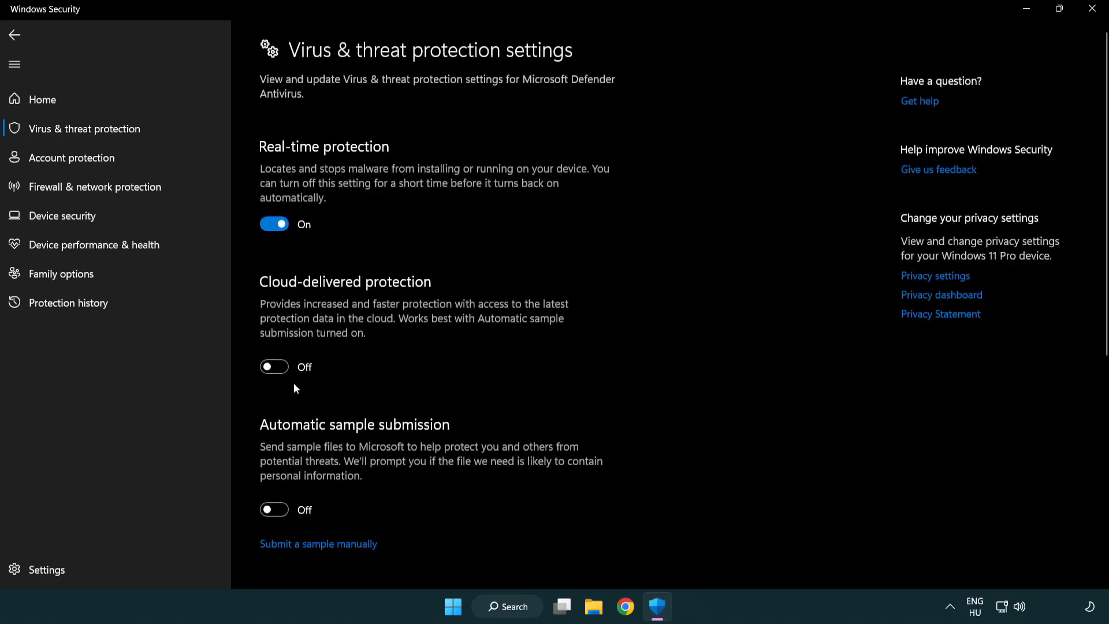
scroll("down", 3)
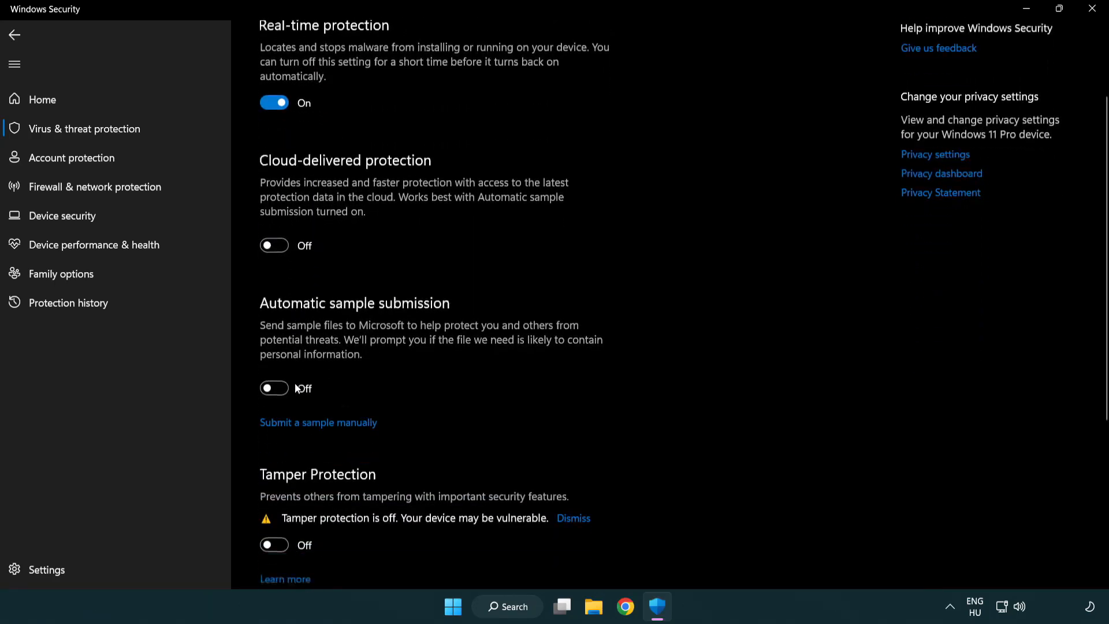
scroll("down", 3)
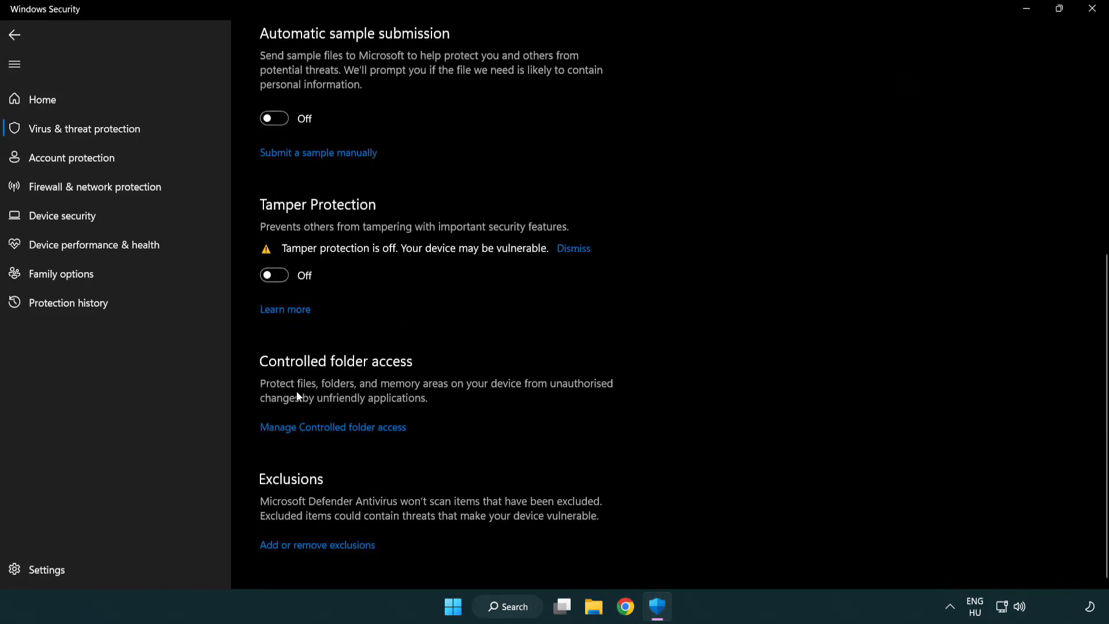
mouse_move(382, 554)
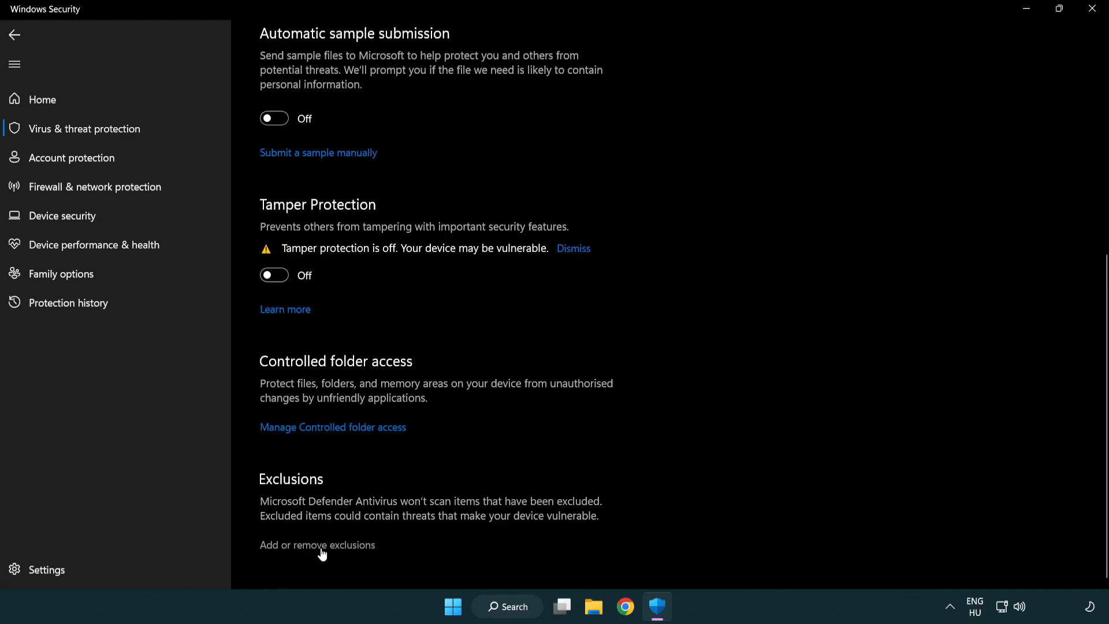
left_click(316, 544)
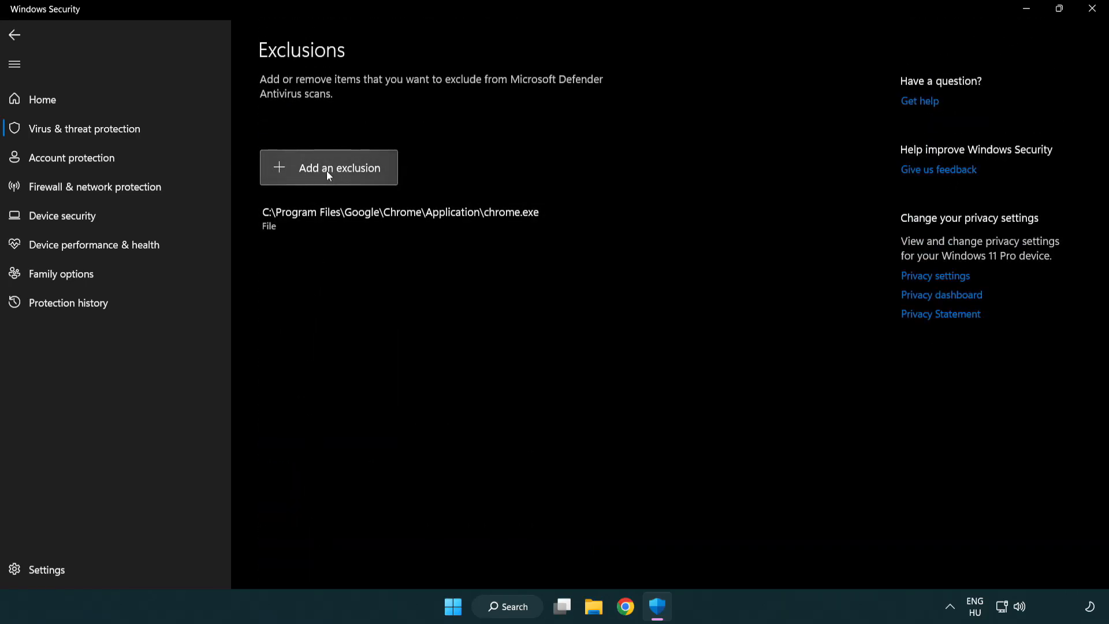
Add a file exclusion and browse into Program Files (x86)
left_click(329, 168)
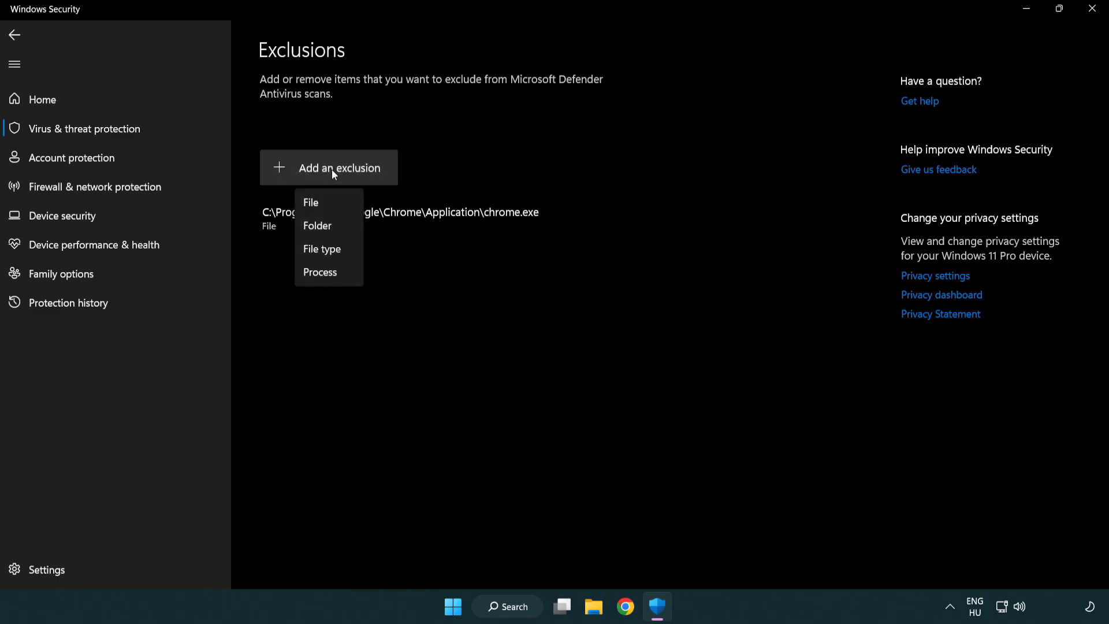
mouse_move(333, 225)
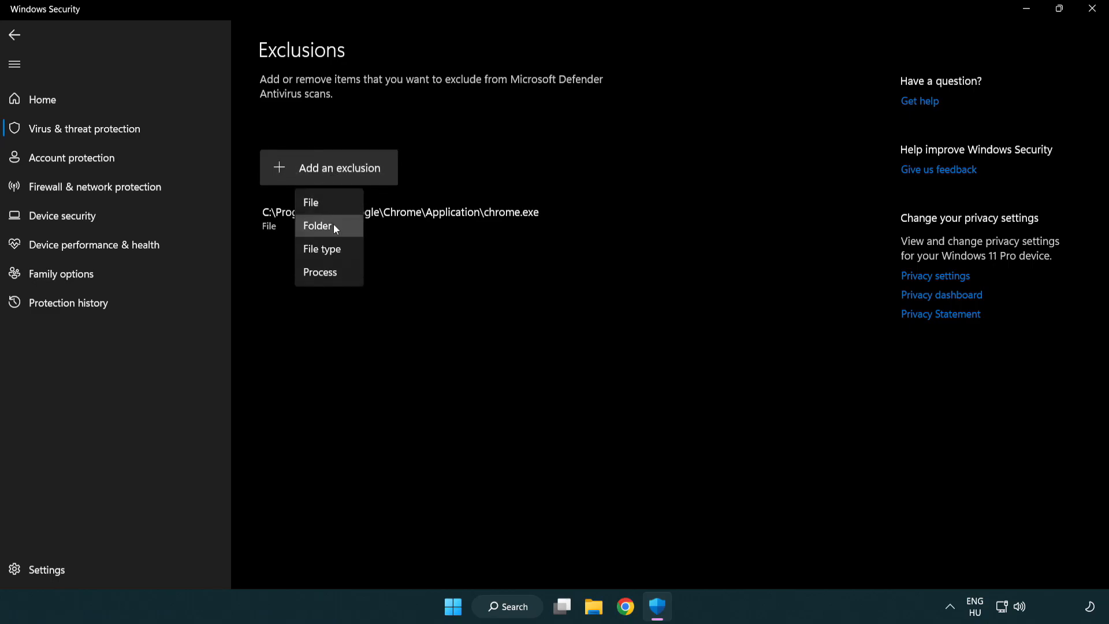
mouse_move(328, 202)
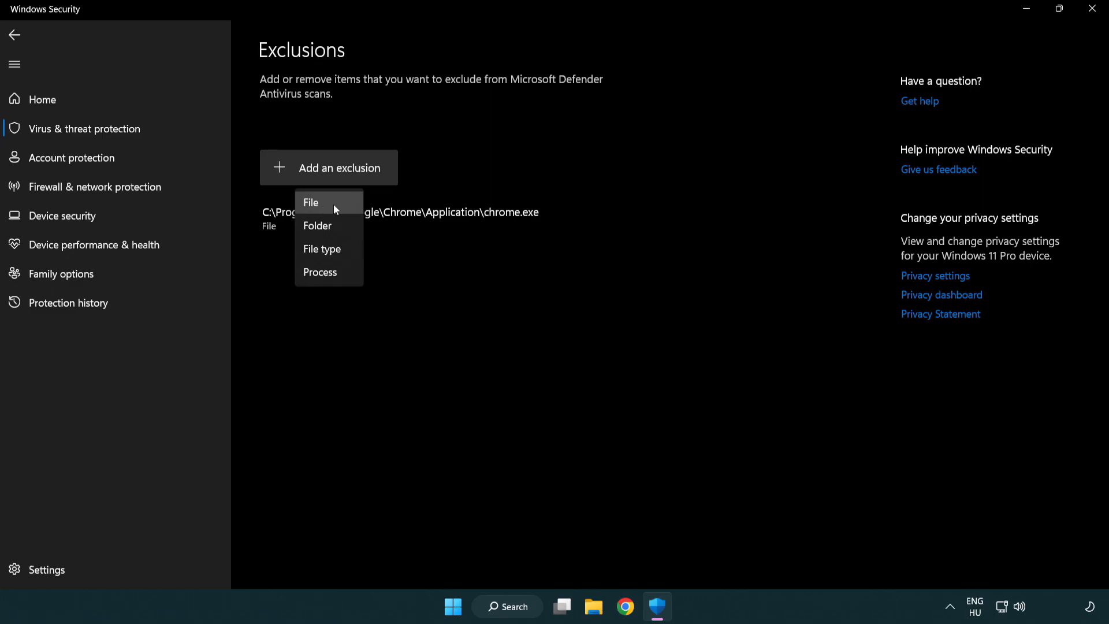
left_click(311, 202)
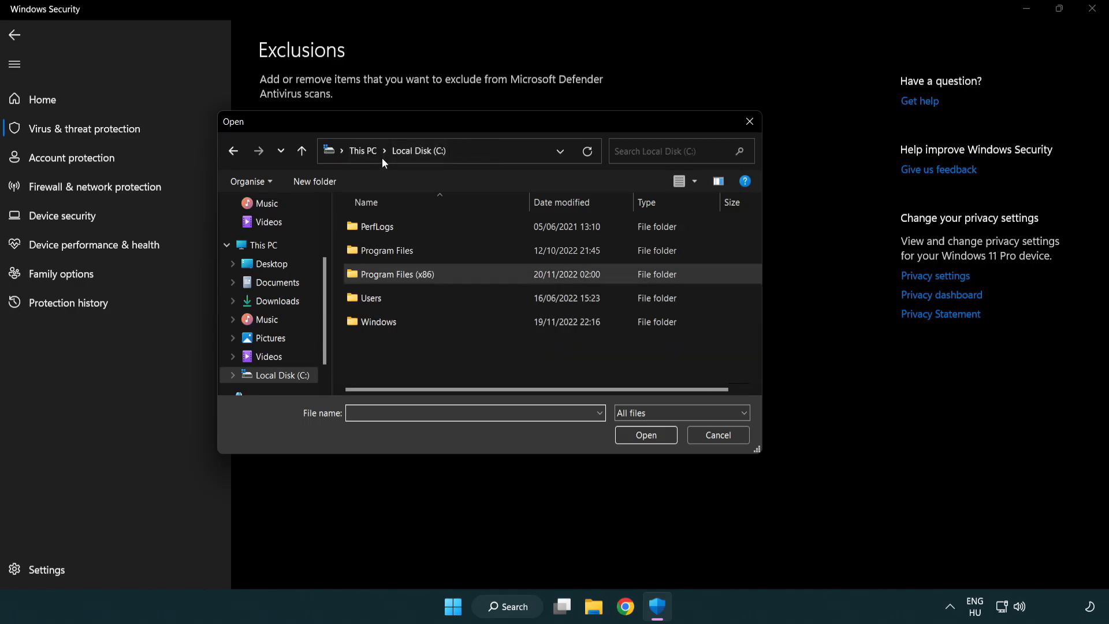
left_click(361, 151)
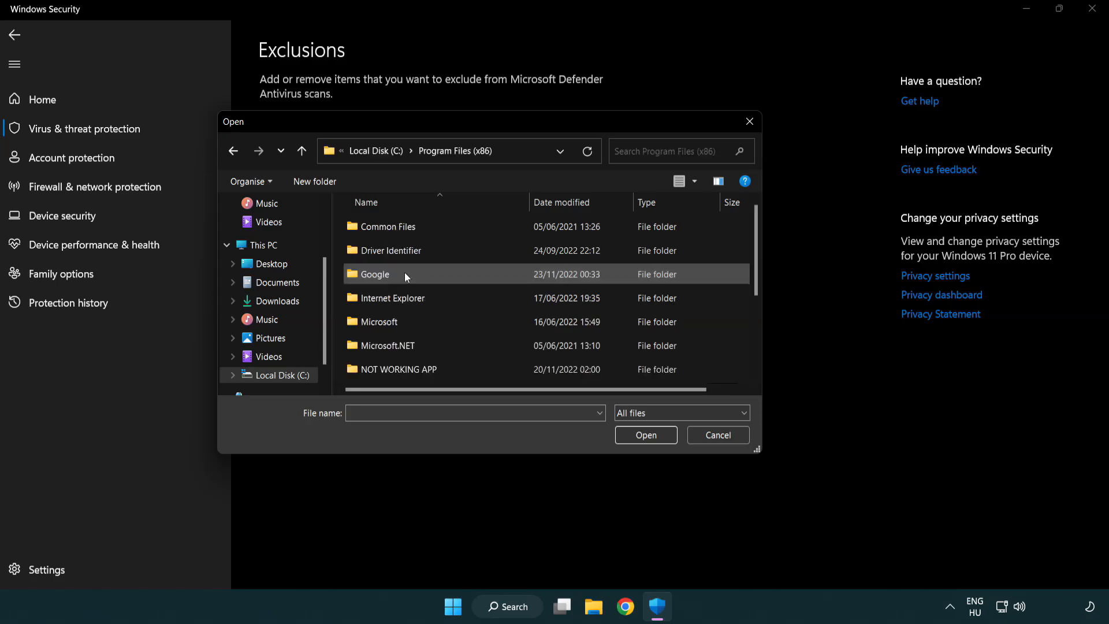
Select the NOT WORKING APP shortcut in its folder as the excluded file
left_click(400, 368)
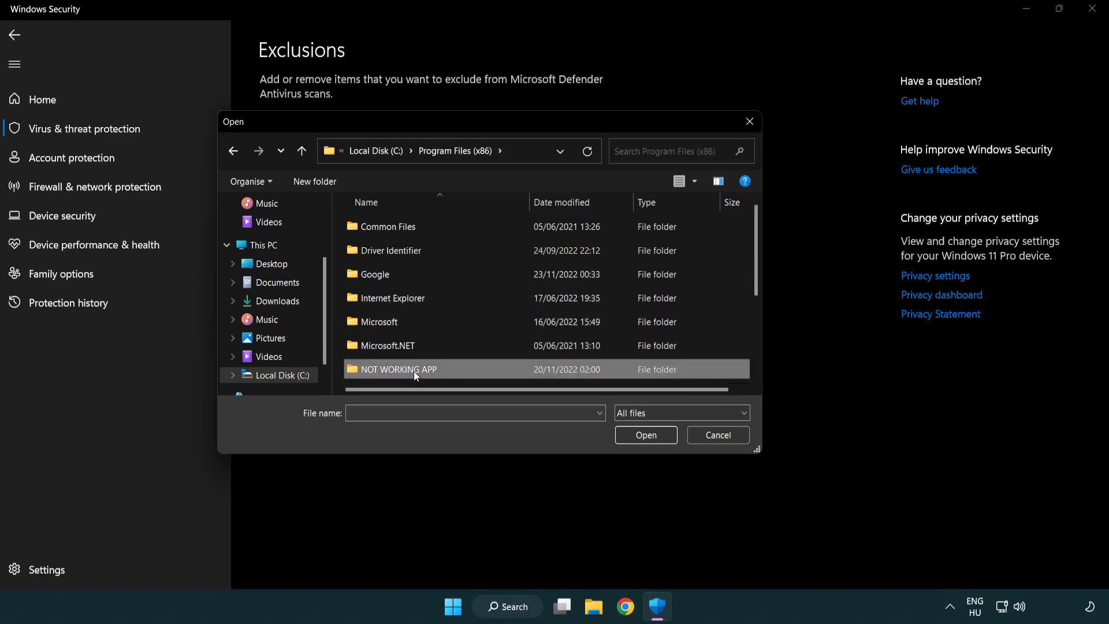
double_click(398, 369)
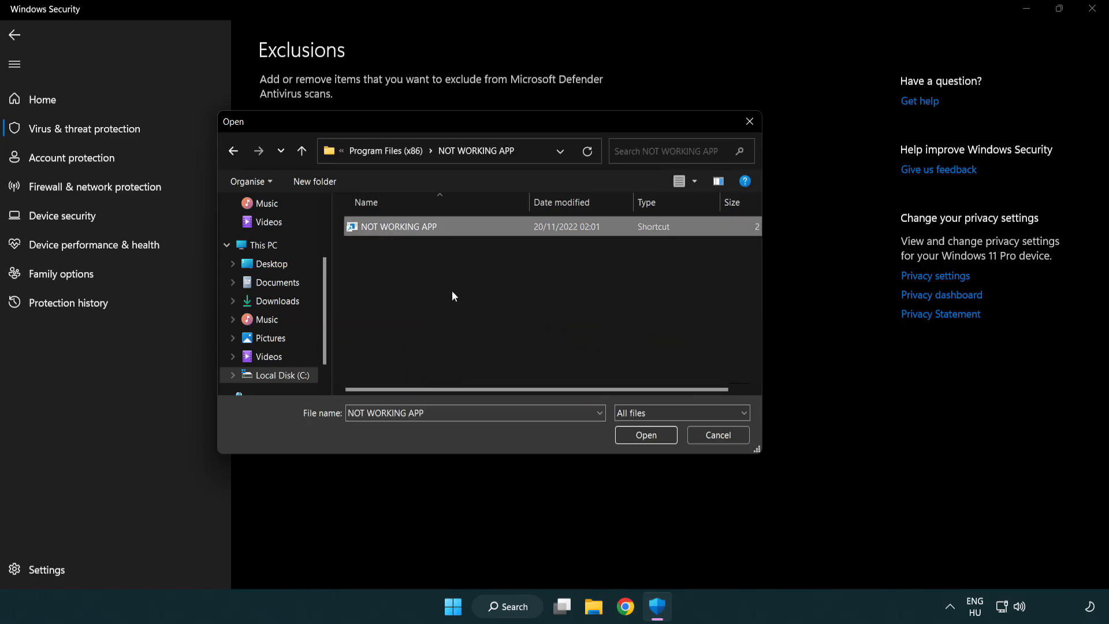
left_click(645, 434)
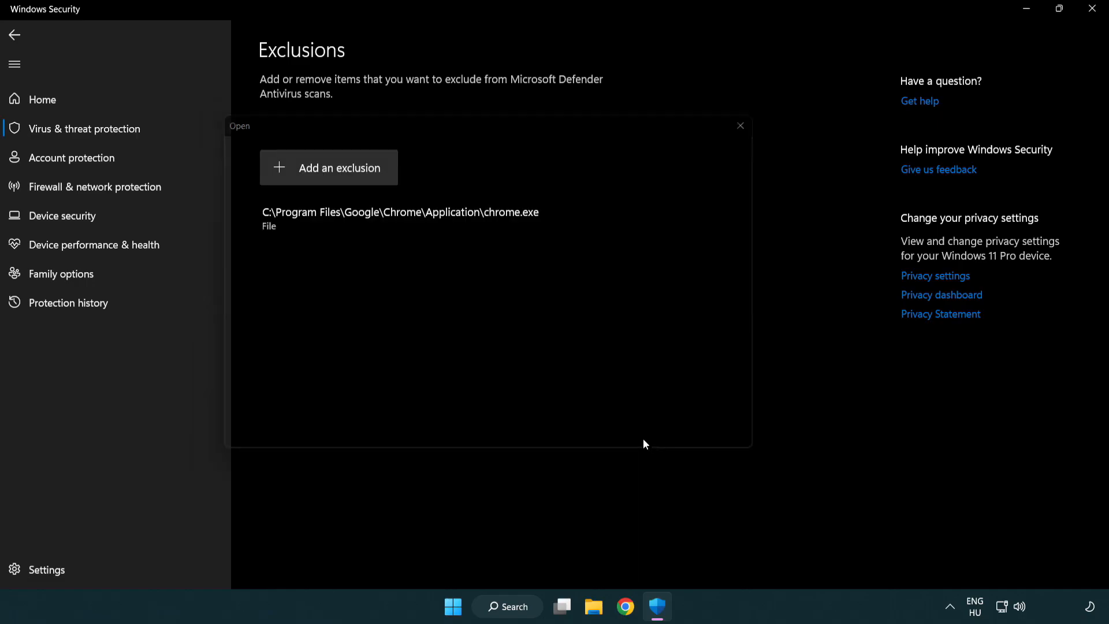
left_click(741, 126)
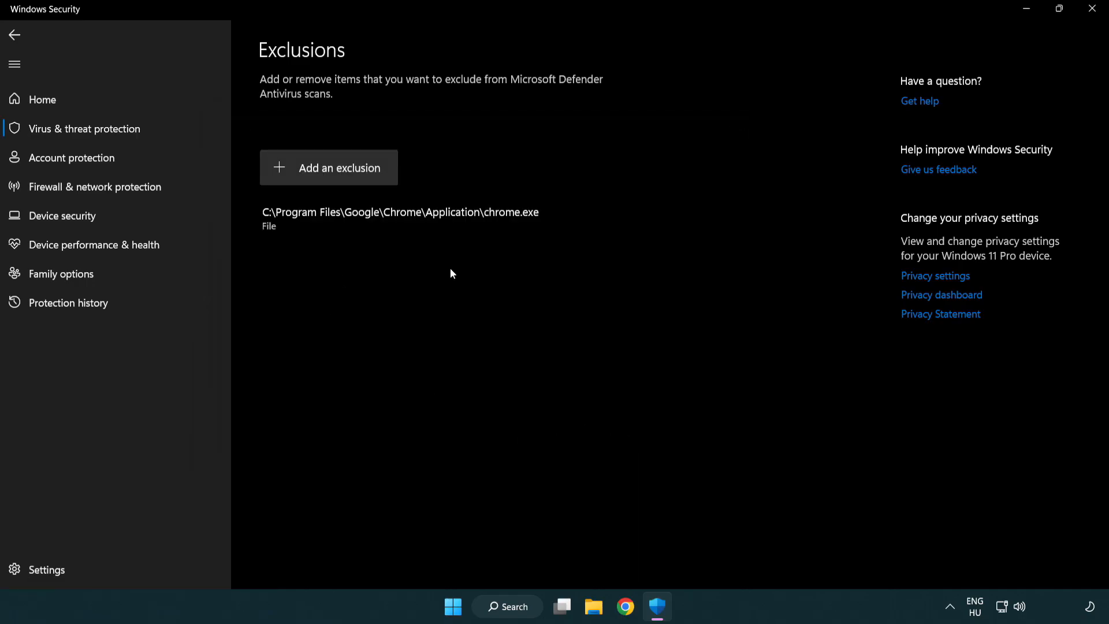
mouse_move(474, 338)
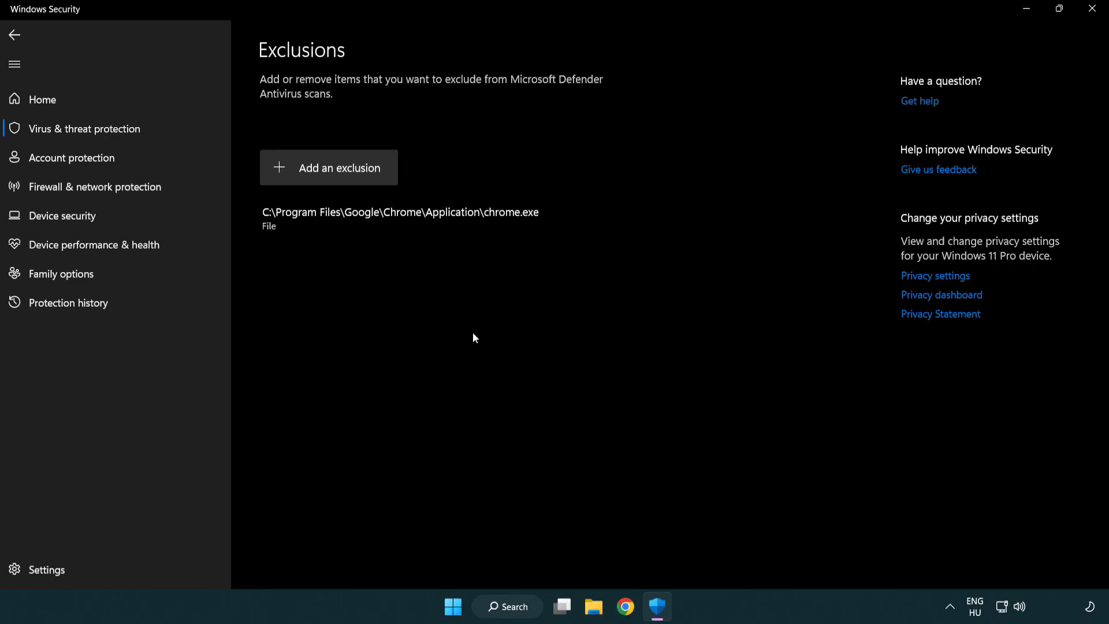
mouse_move(1091, 10)
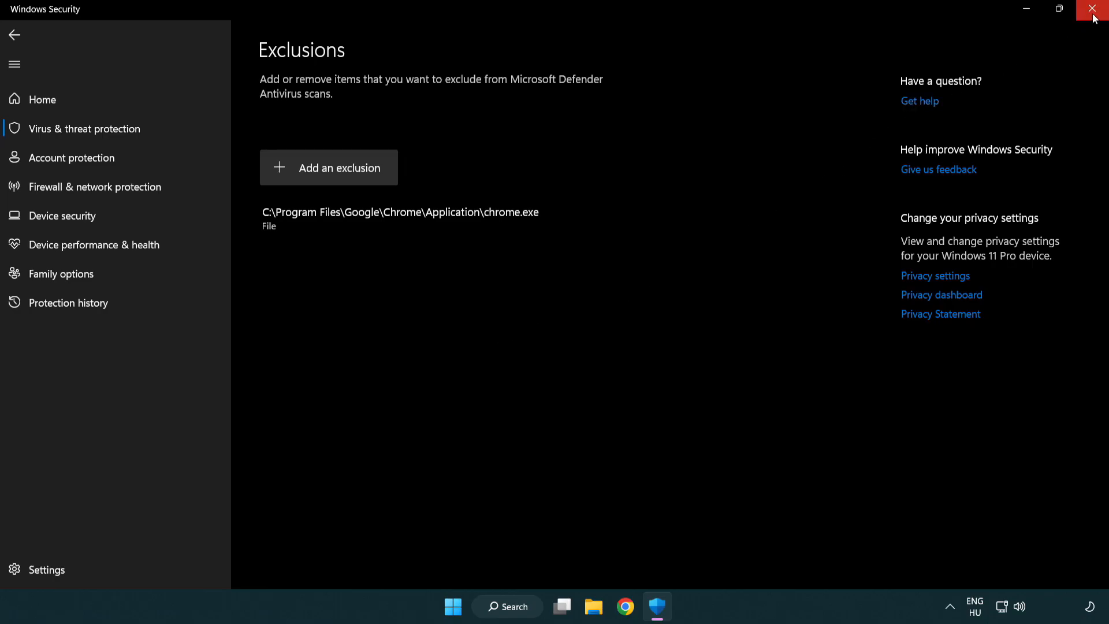
Close Windows Security and show the Start menu power options for restarting
left_click(1092, 8)
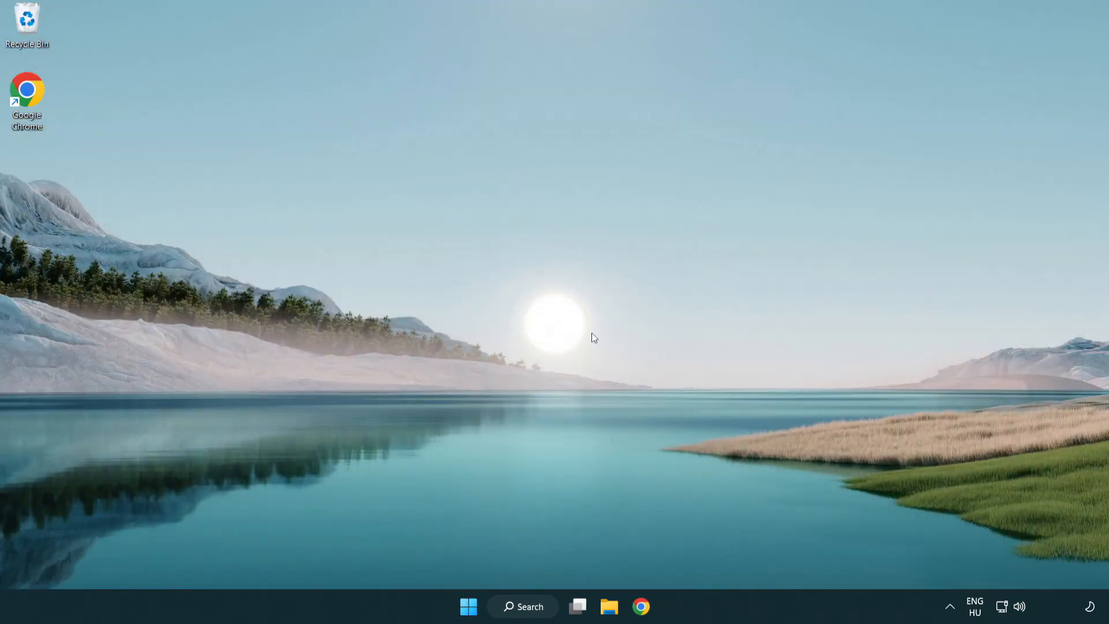
left_click(468, 606)
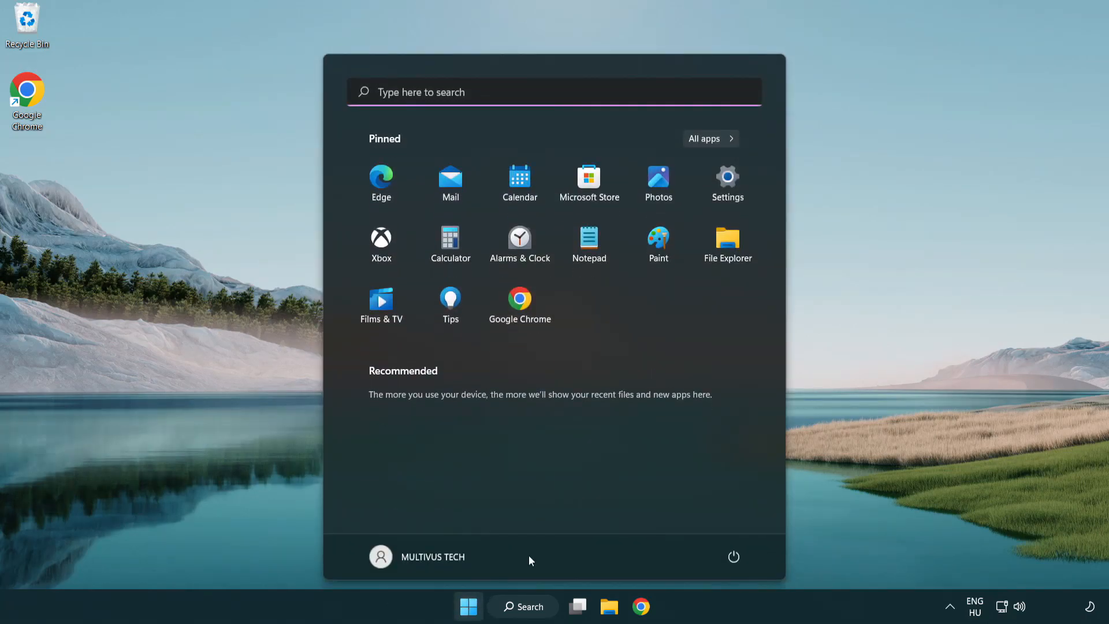
left_click(733, 557)
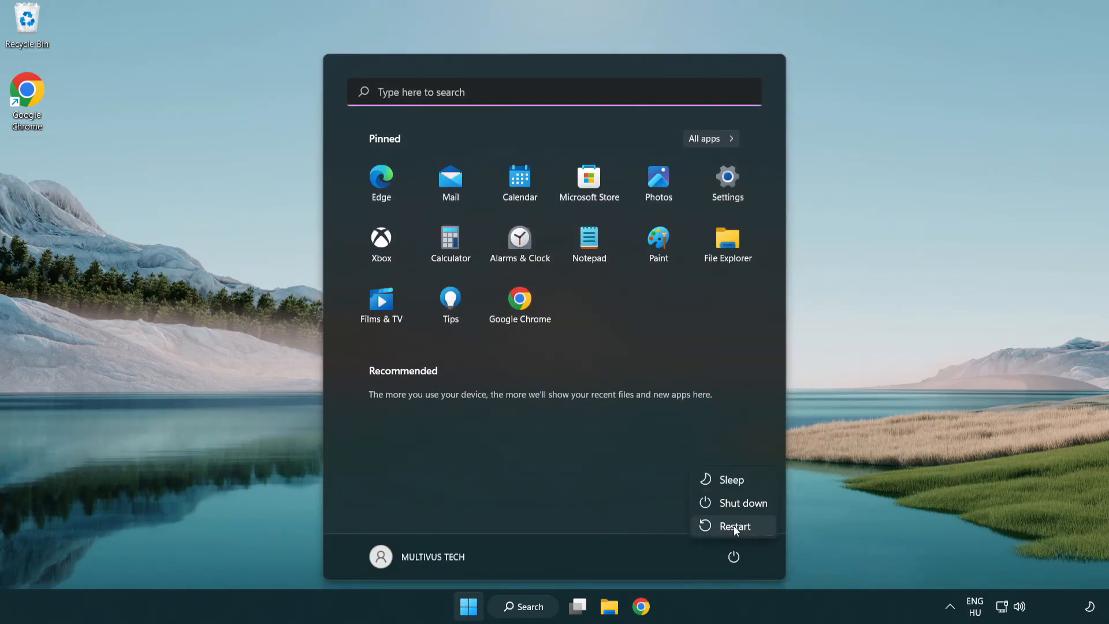
mouse_move(736, 526)
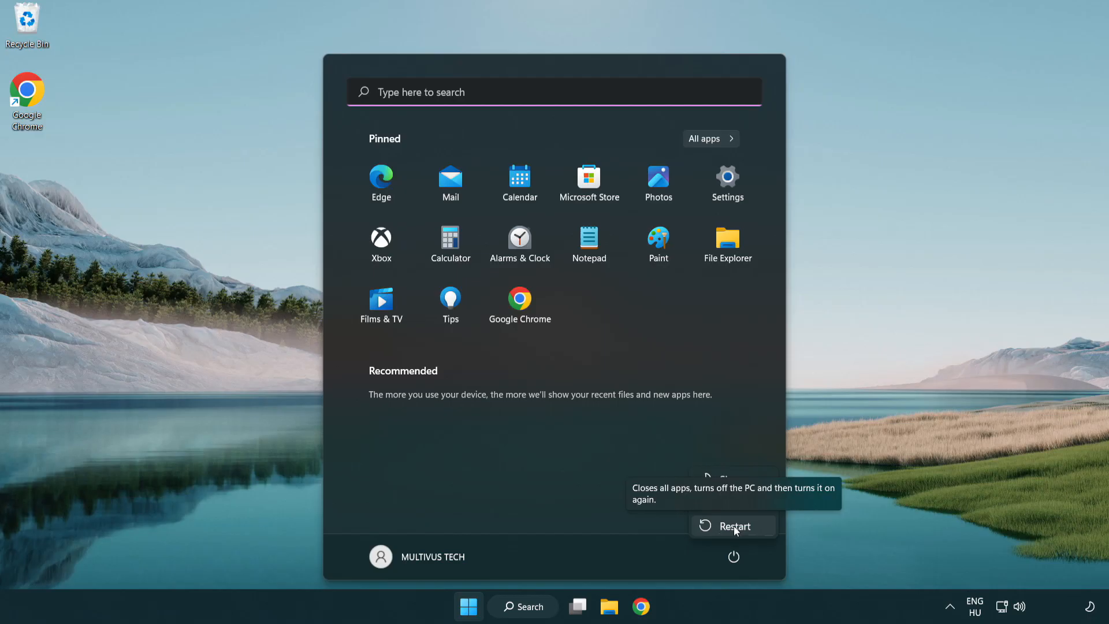